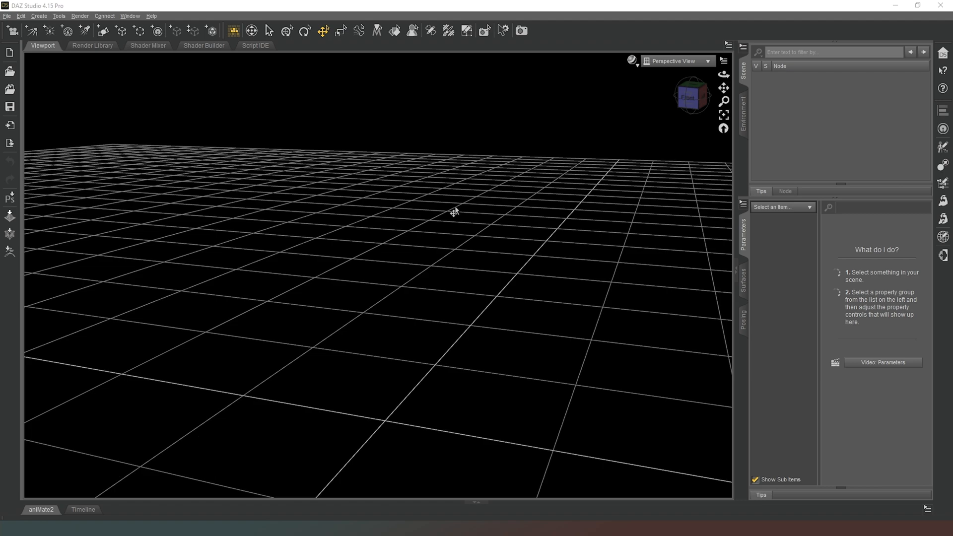
mouse_move(141, 141)
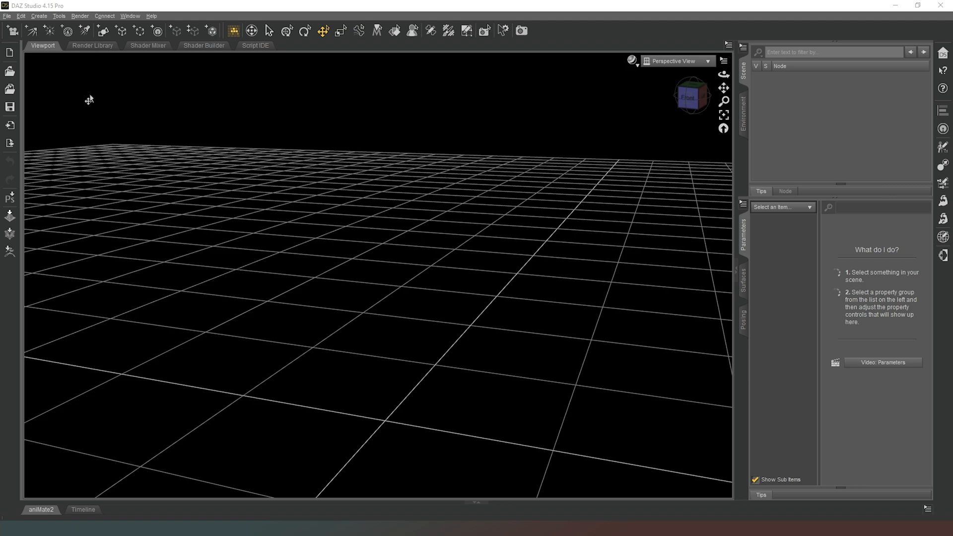
mouse_move(93, 79)
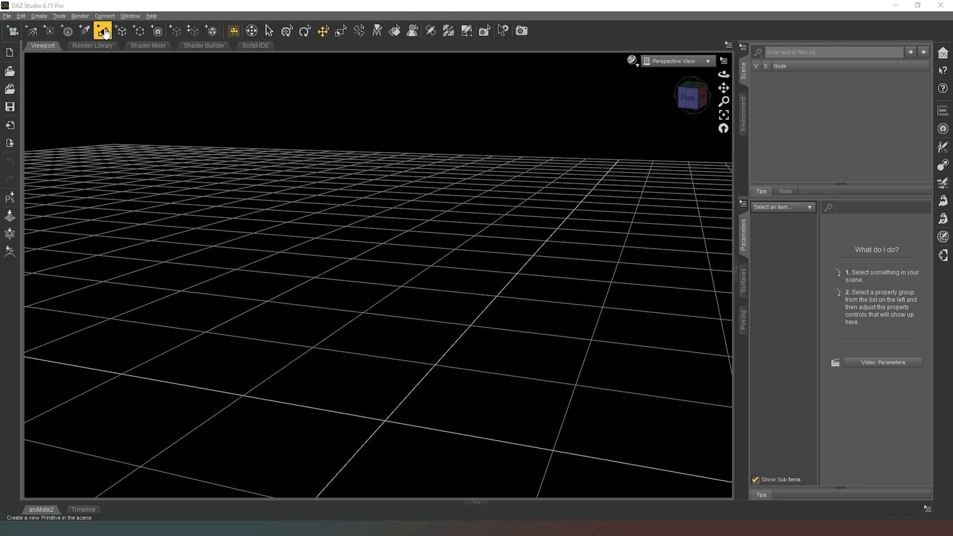
Step: Open Create New Primitive, try Cube, then set the Type to Cylinder
click(101, 30)
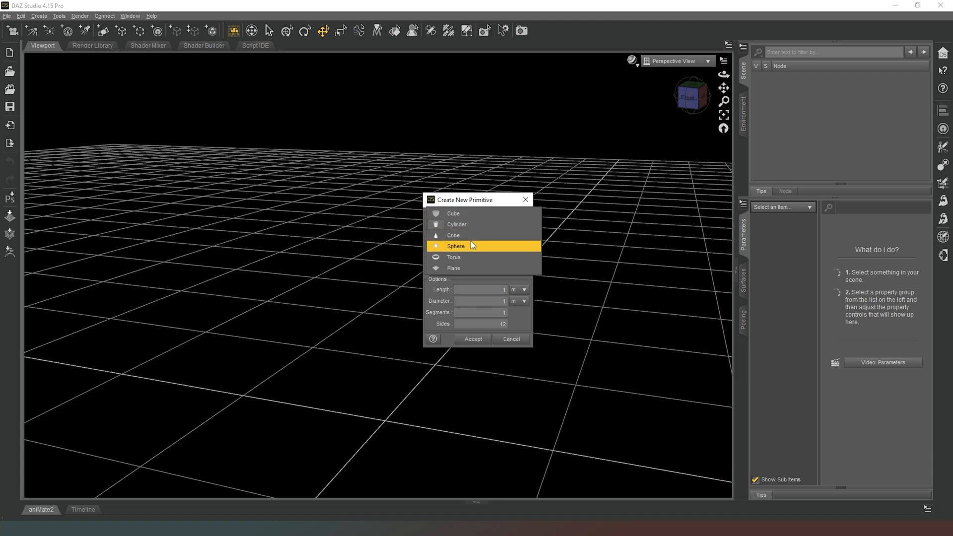
mouse_move(473, 214)
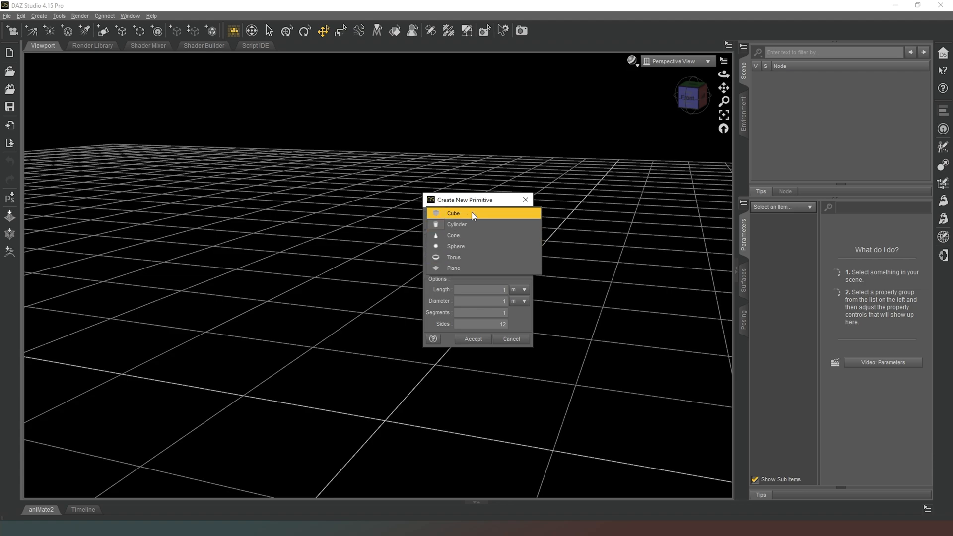
click(452, 214)
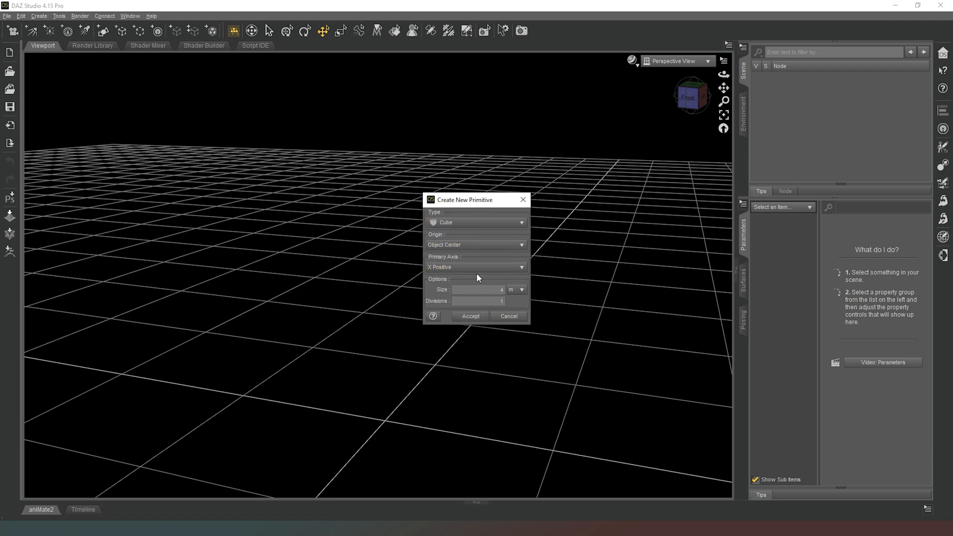
mouse_move(454, 279)
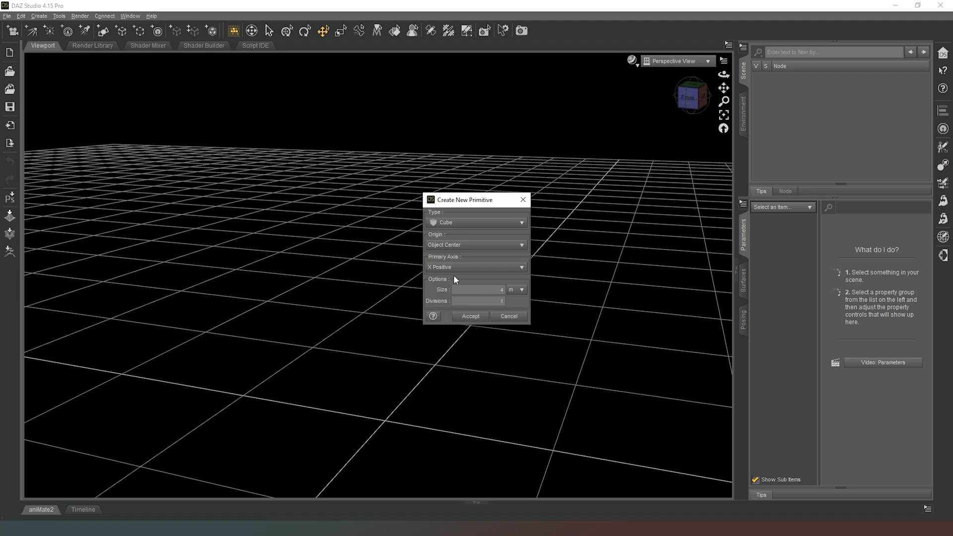
mouse_move(466, 284)
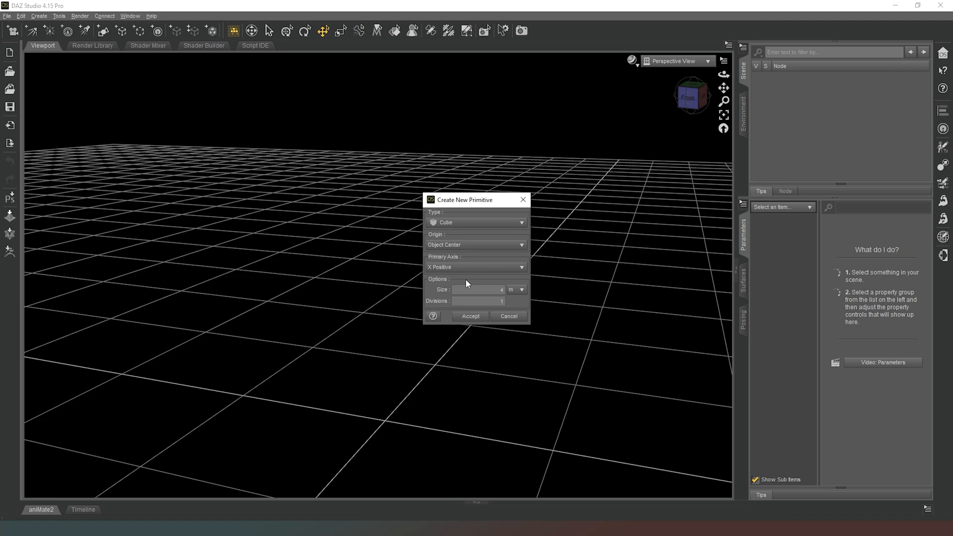
click(475, 267)
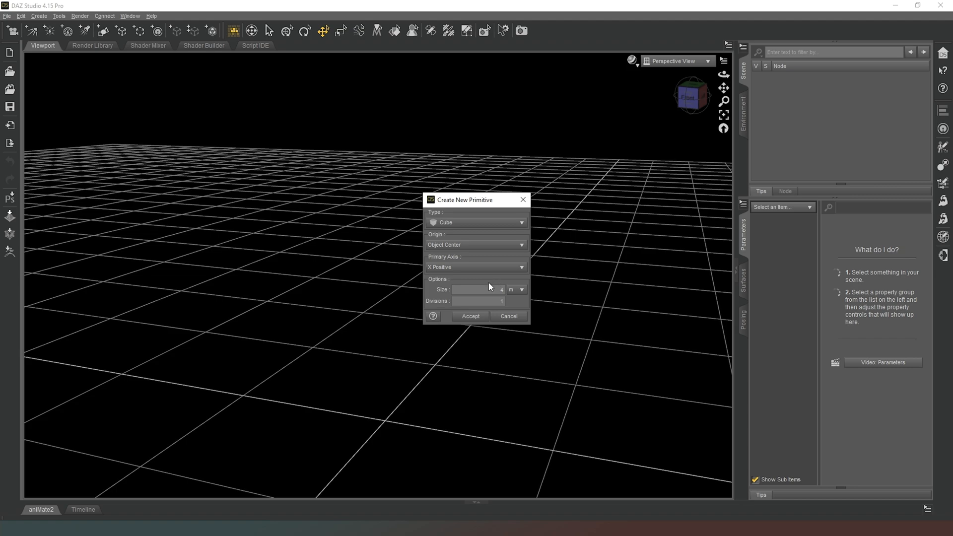
click(476, 222)
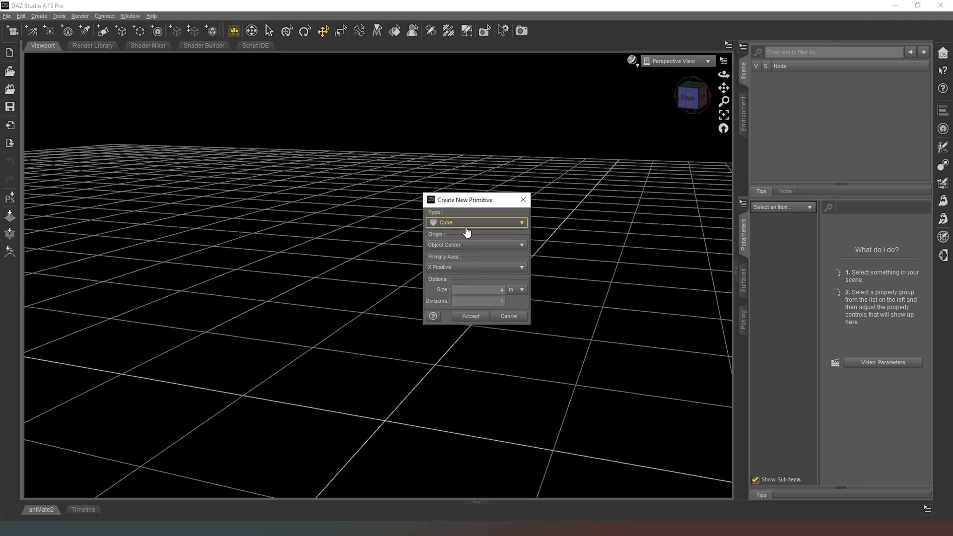
click(477, 222)
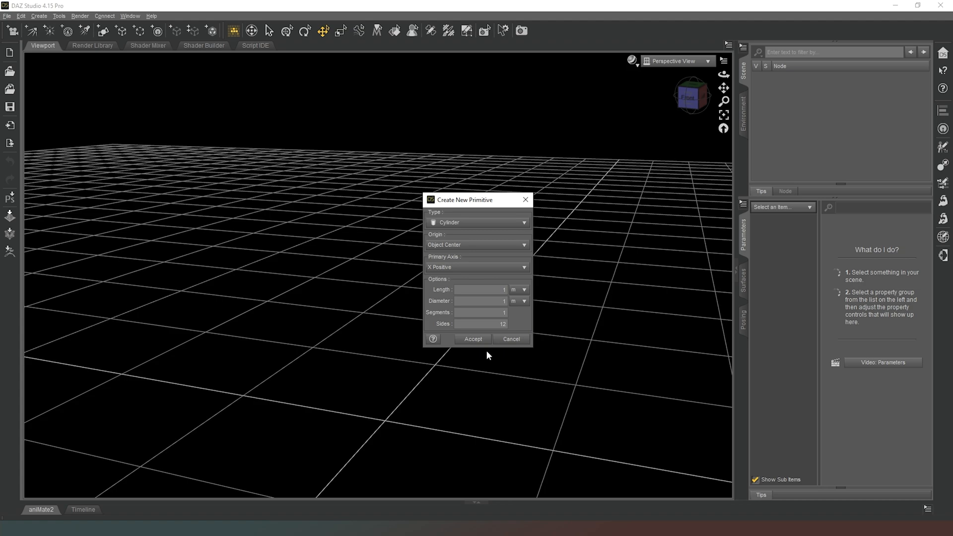
Step: Create an X Positive cylinder, then a second one with Primary Axis Y Positive
click(472, 338)
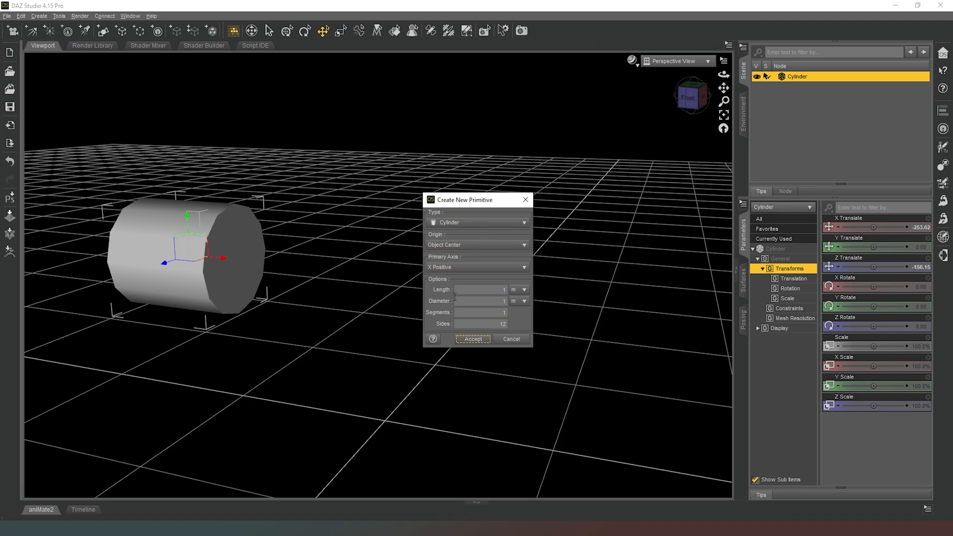
click(476, 267)
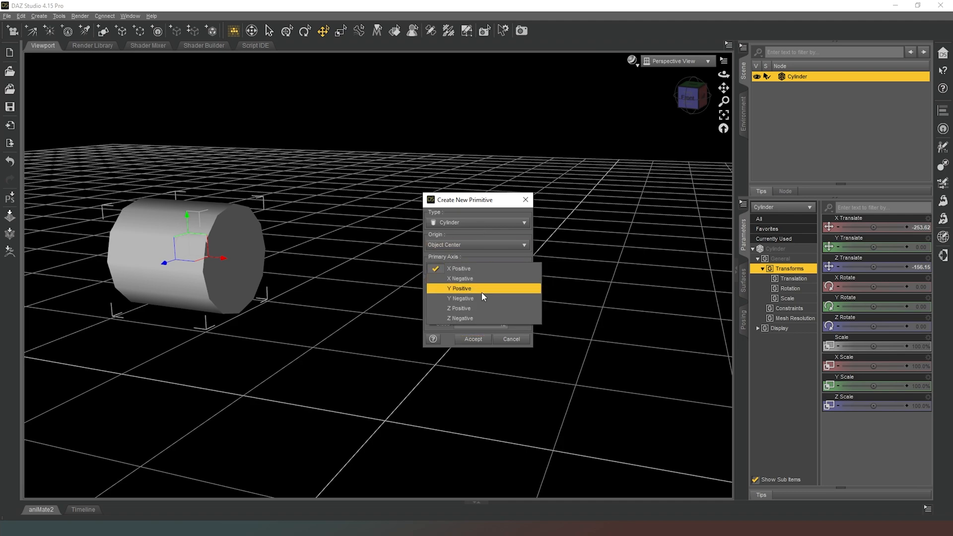
click(459, 288)
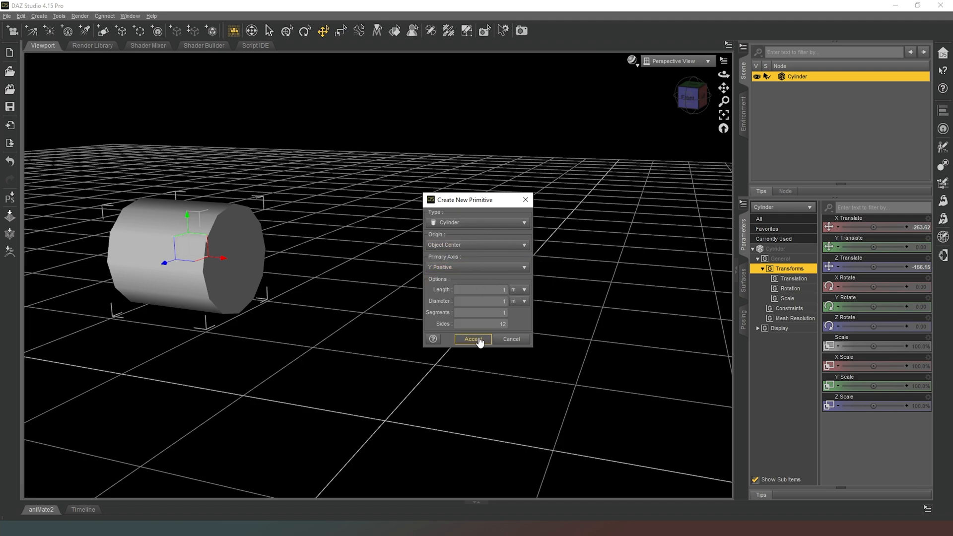
click(472, 338)
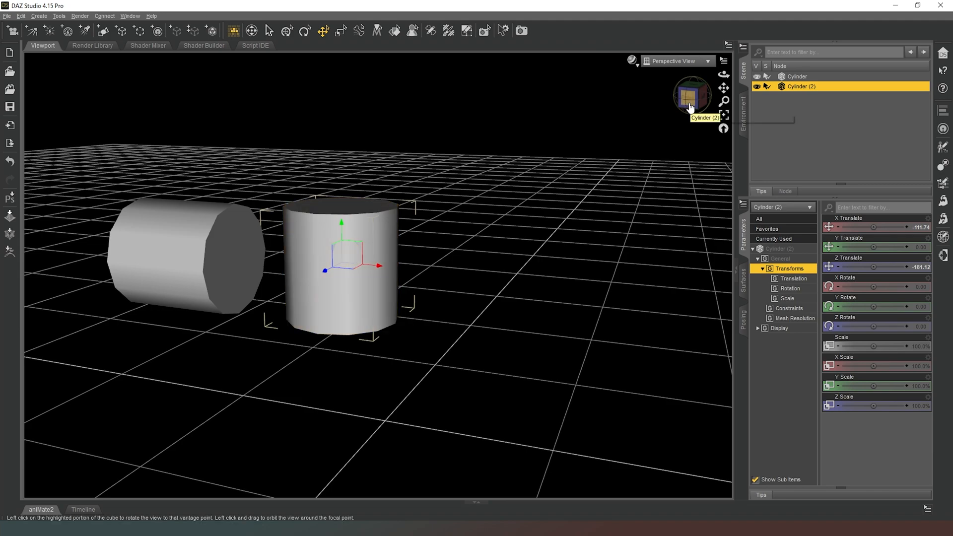
mouse_move(102, 31)
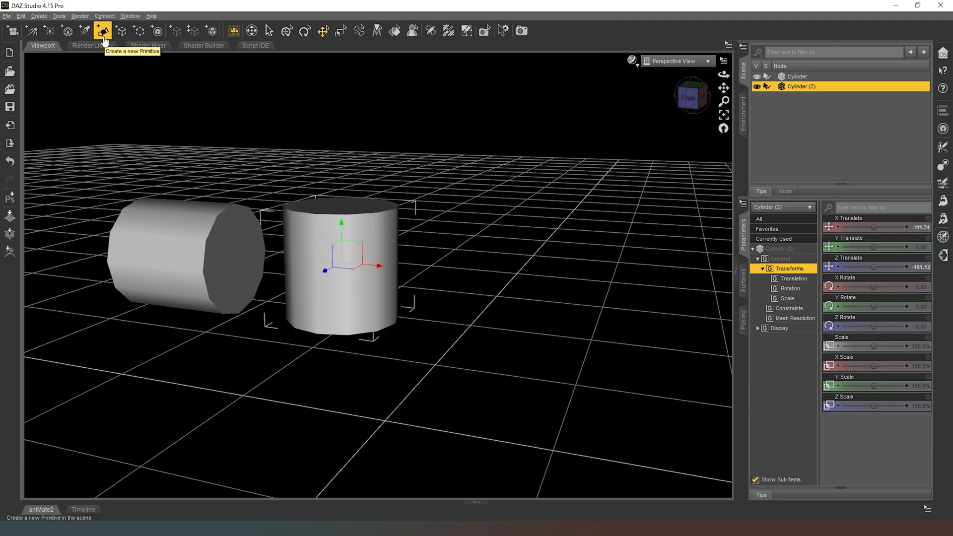
Step: Create a third cylinder with Primary Axis set to Z Negative
click(102, 30)
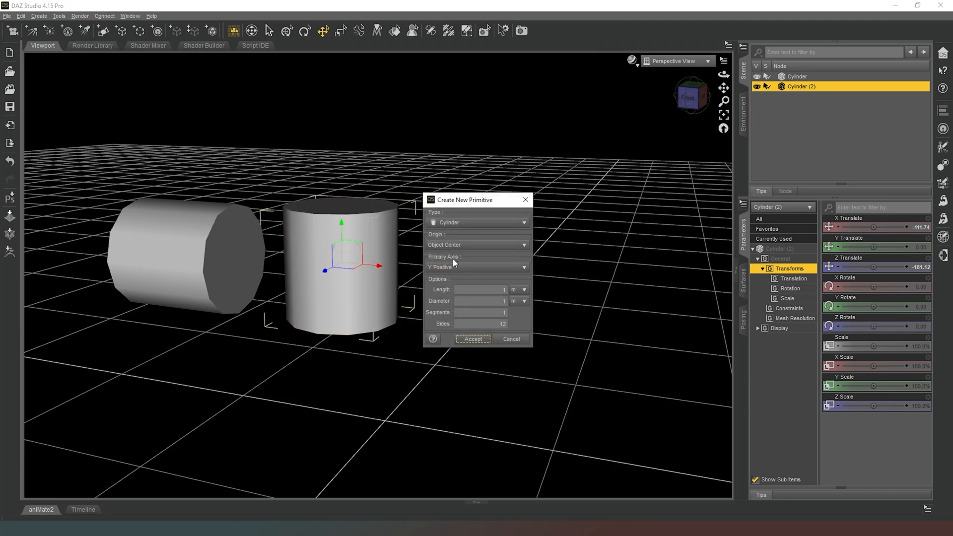
click(476, 267)
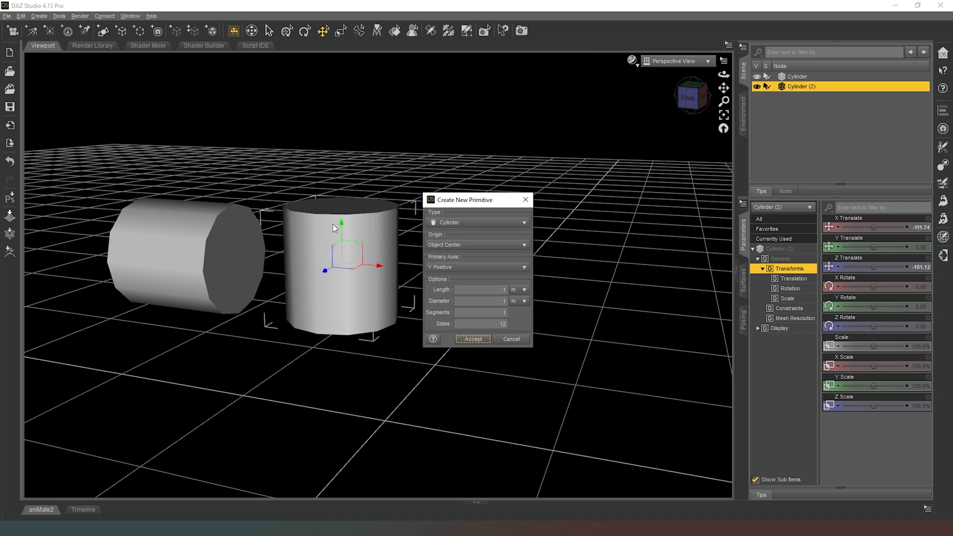
mouse_move(213, 249)
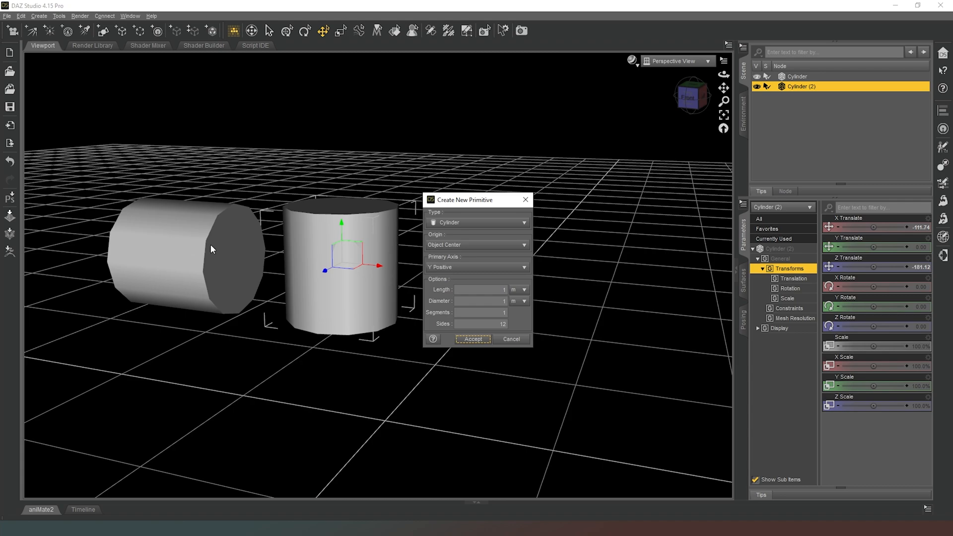
click(476, 266)
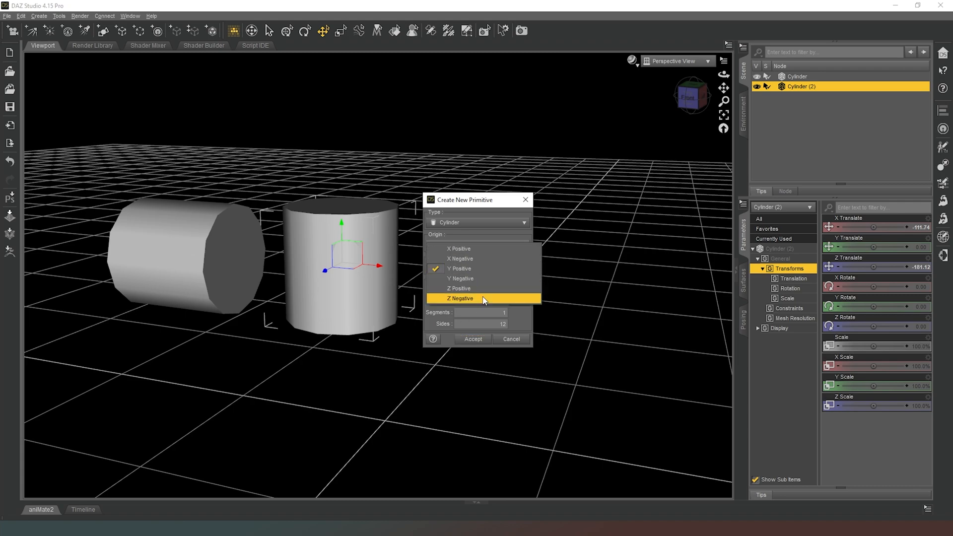
click(473, 338)
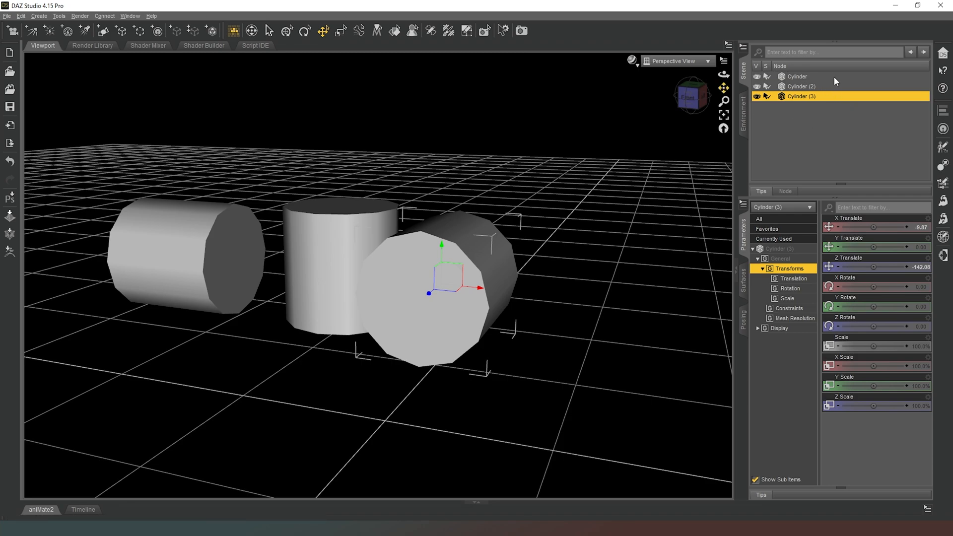
Step: Select the first Cylinder and set its Z Translate to -136
click(796, 76)
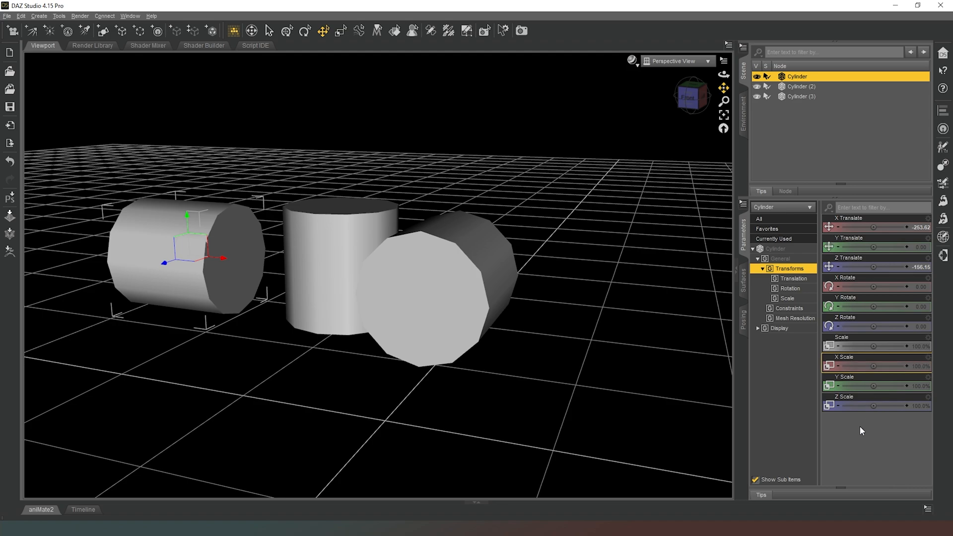
click(801, 86)
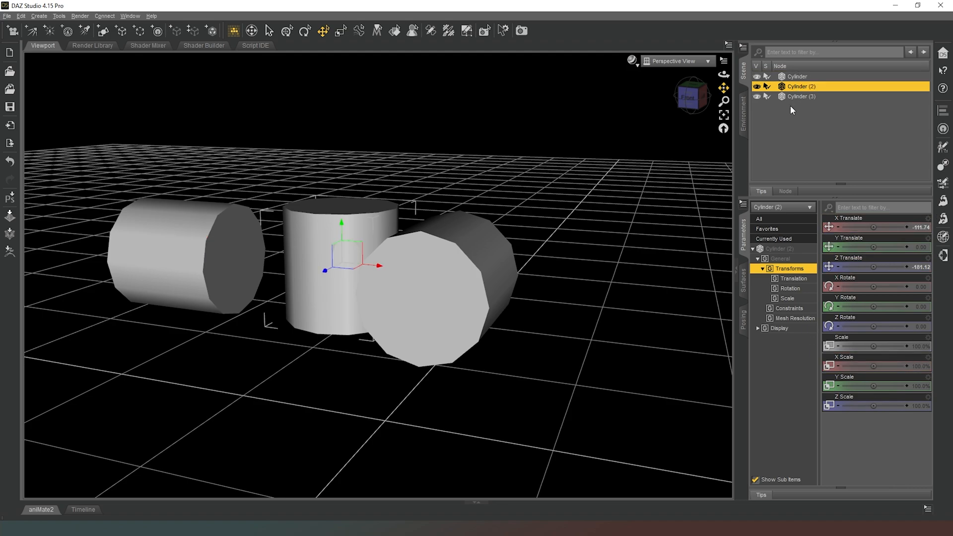
click(796, 75)
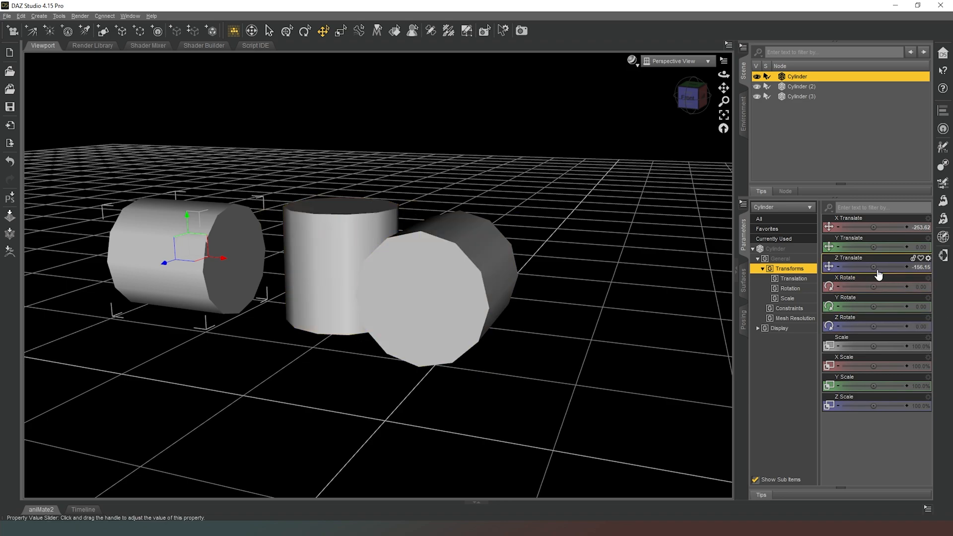
drag(874, 267, 887, 267)
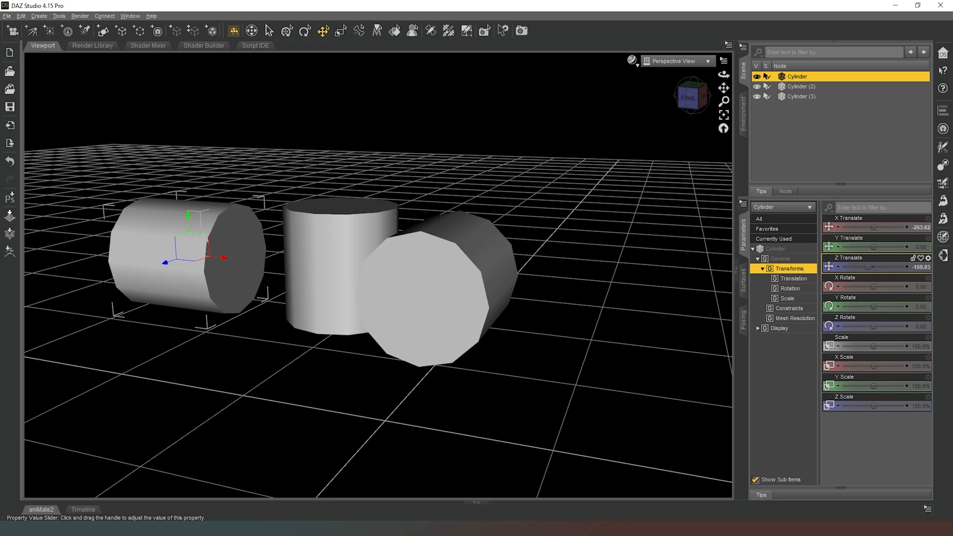
drag(875, 267, 884, 267)
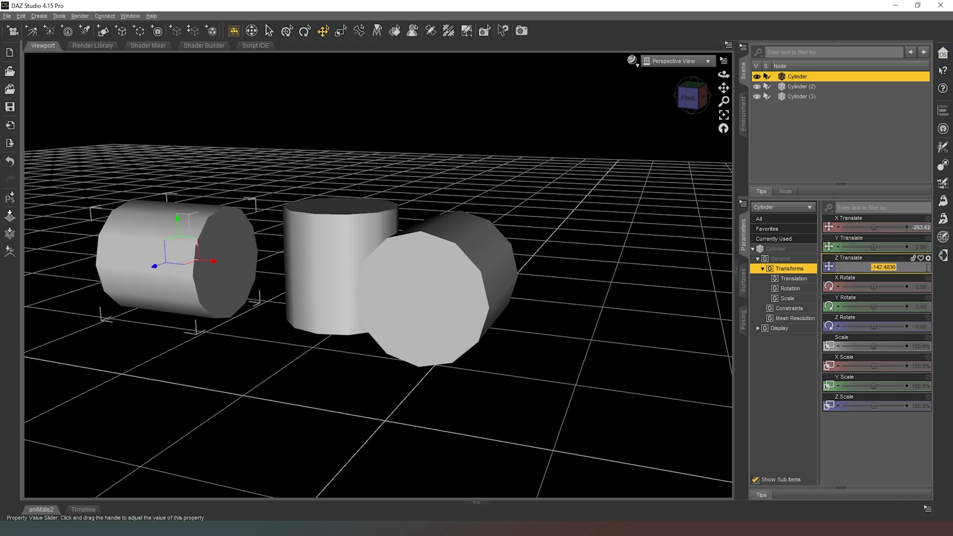
text(-150)
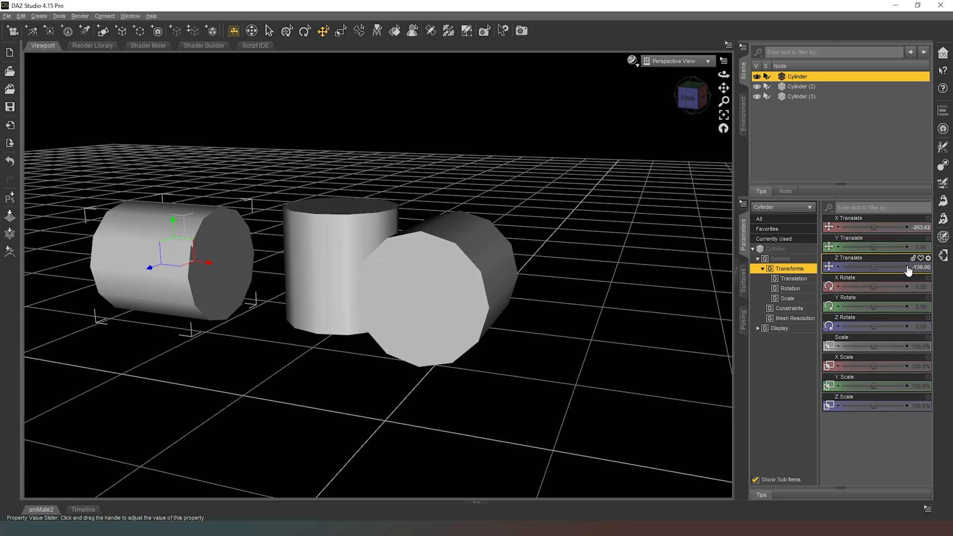
mouse_move(892, 274)
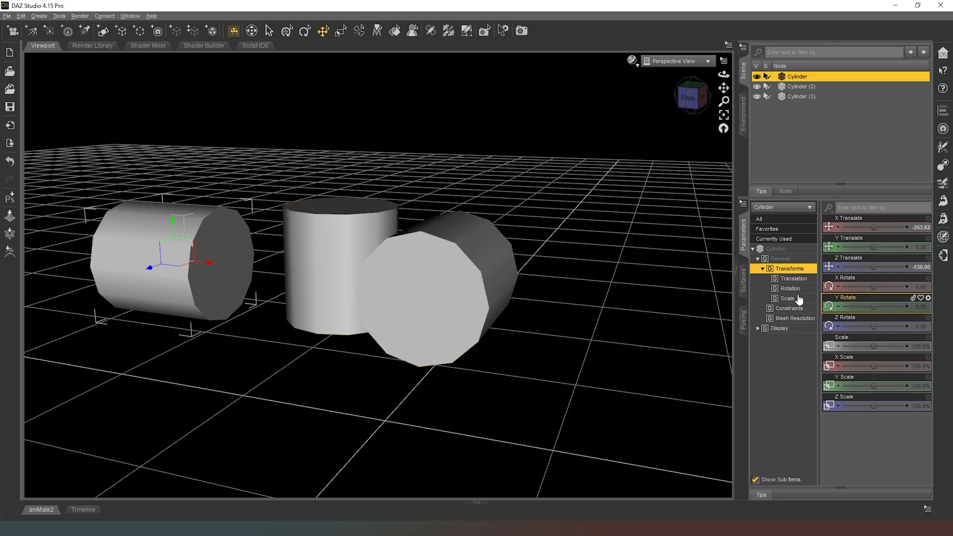
mouse_move(838, 144)
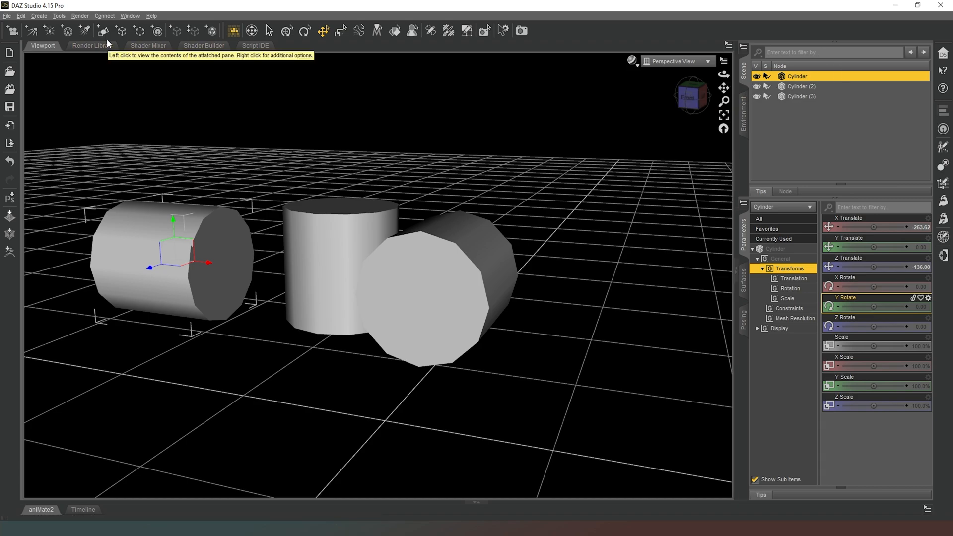
Step: Add a Plane primitive and set the viewport DrawStyle to Wire Texture Shaded
click(38, 16)
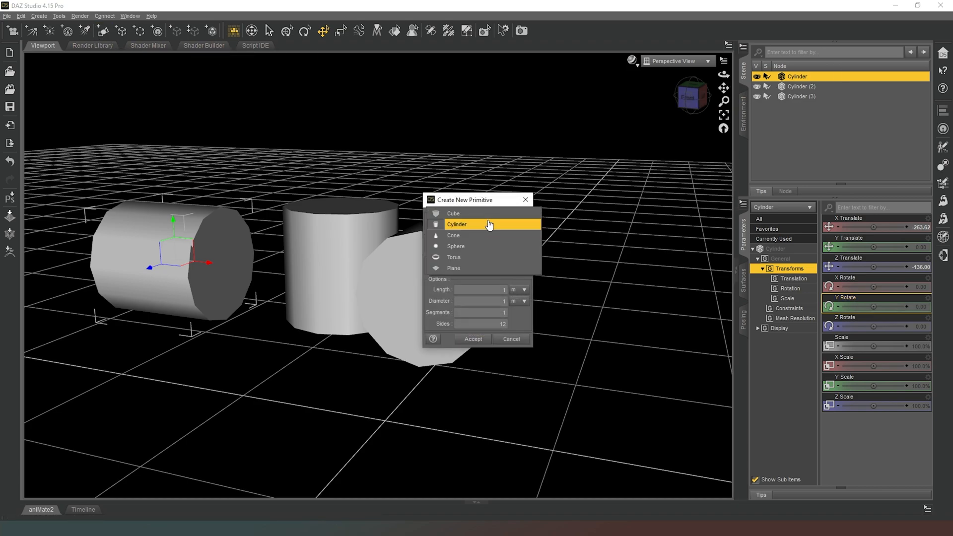
click(453, 235)
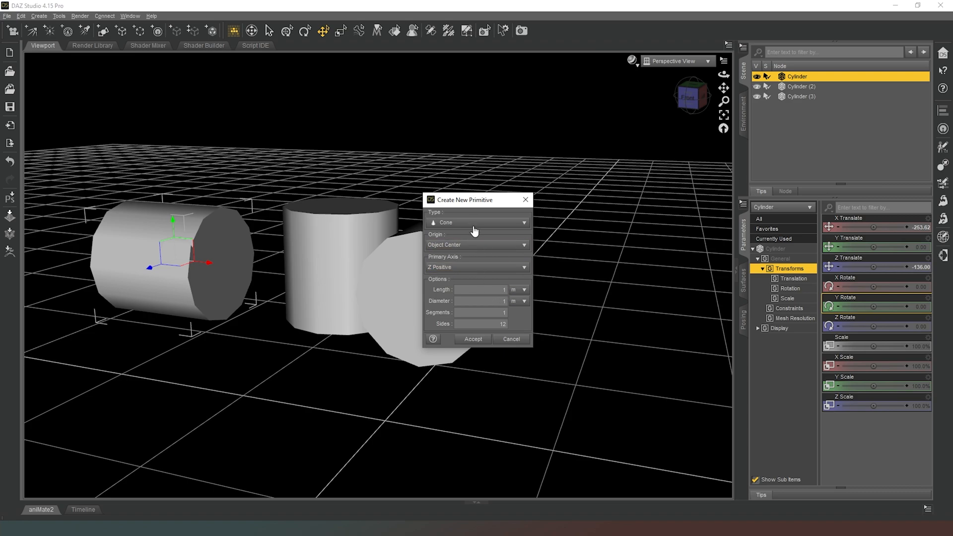
click(476, 221)
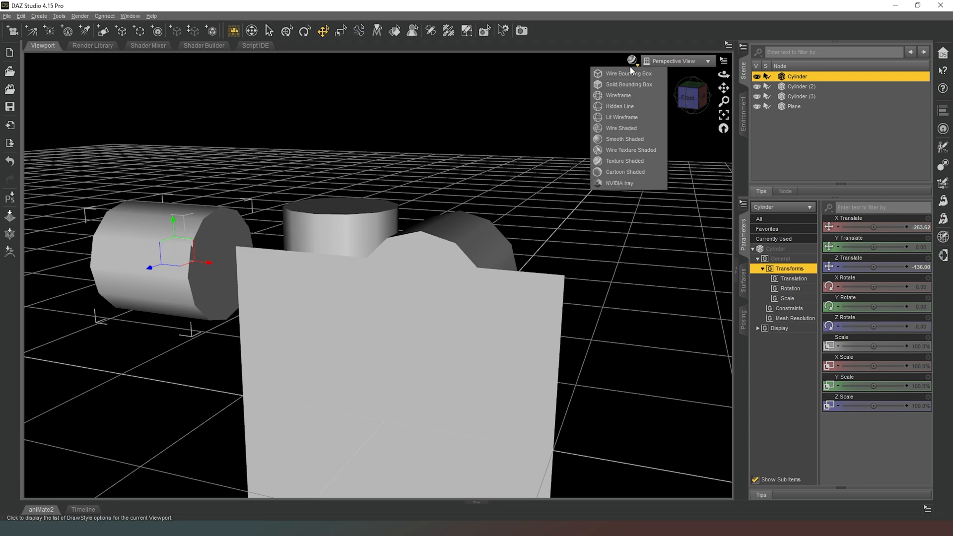
mouse_move(630, 149)
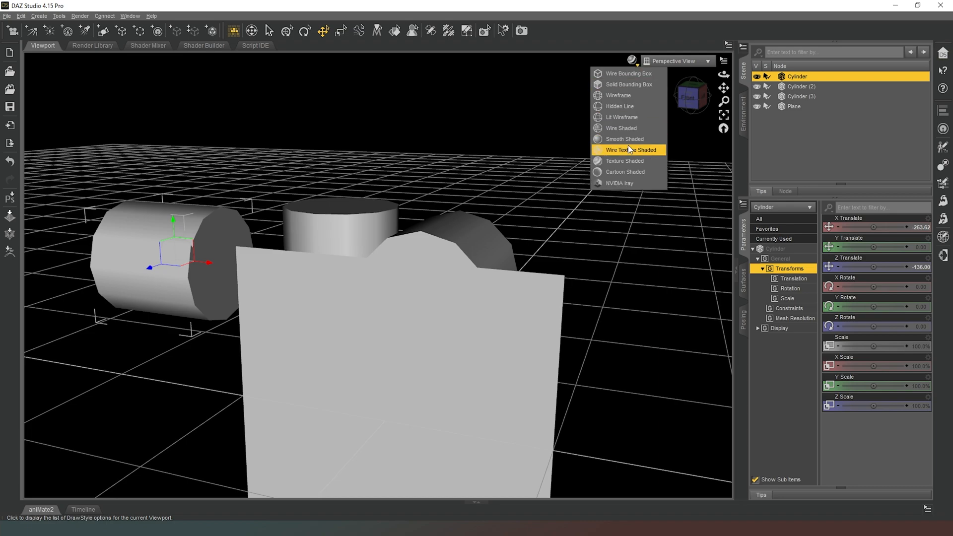
click(630, 149)
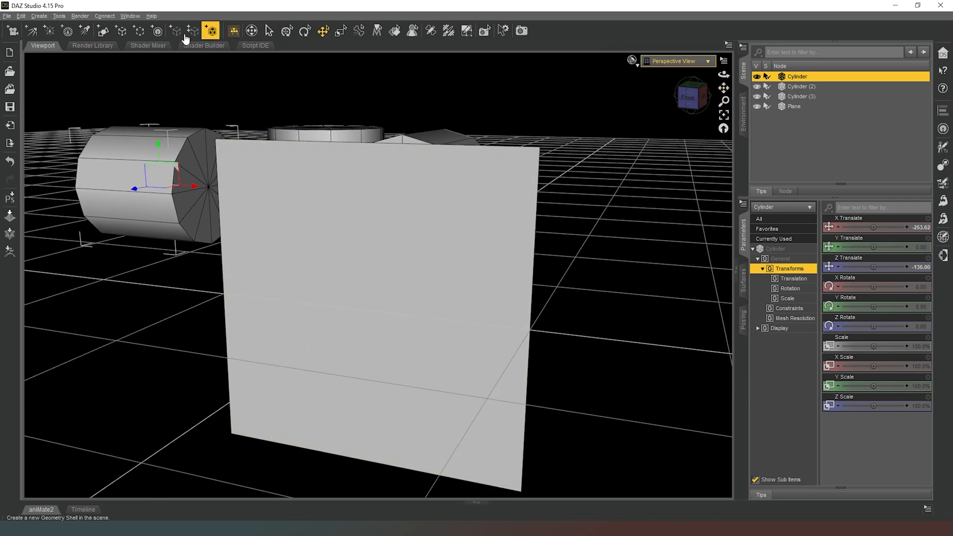
Step: Create another Plane primitive with Divisions set to 3
click(209, 30)
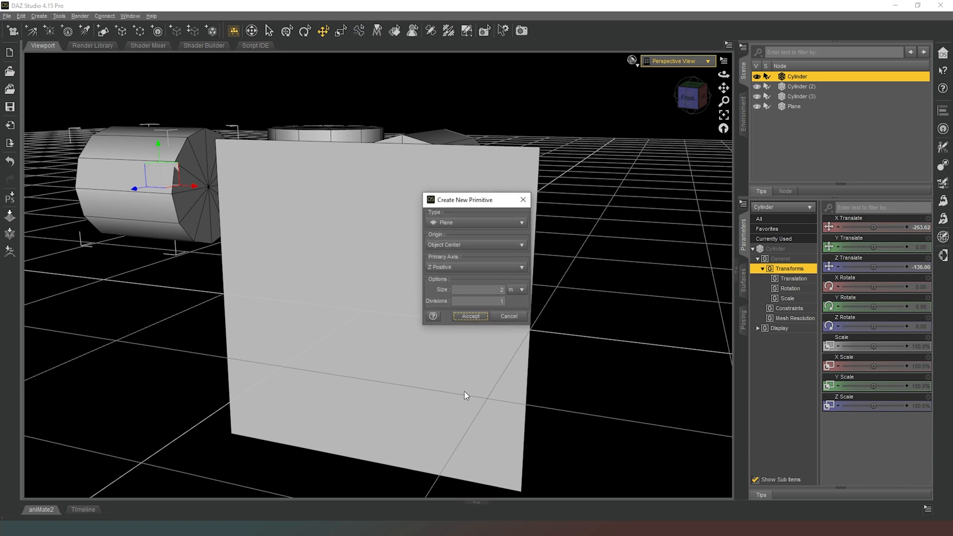
click(470, 301)
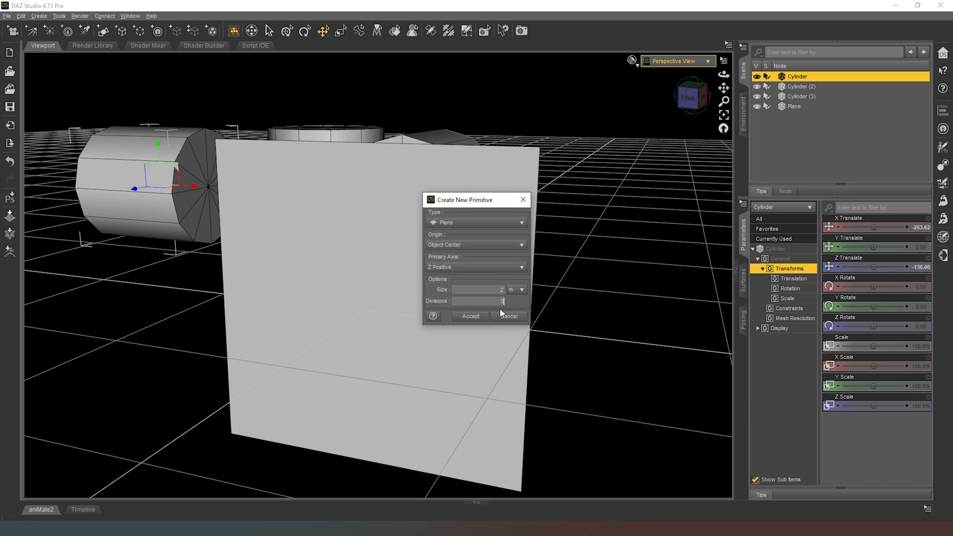
click(470, 315)
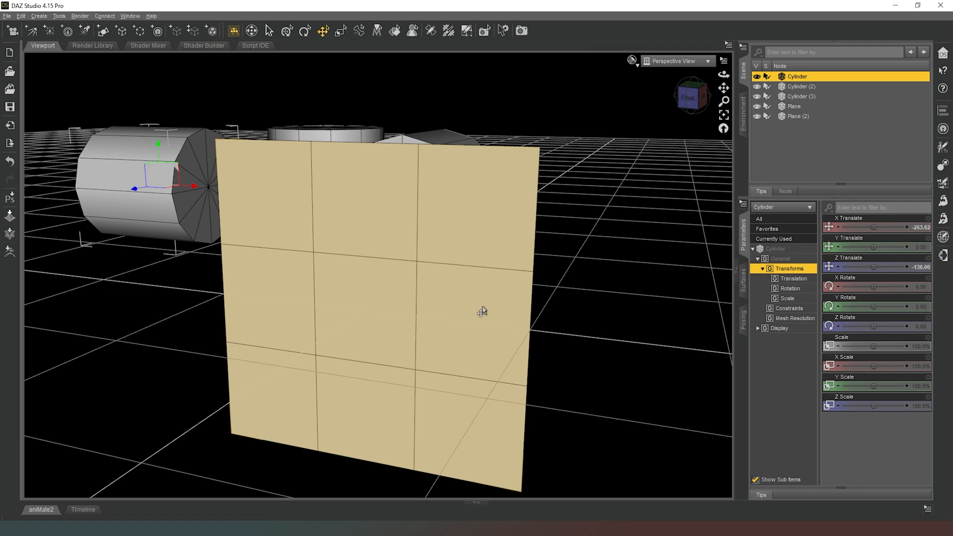
mouse_move(298, 187)
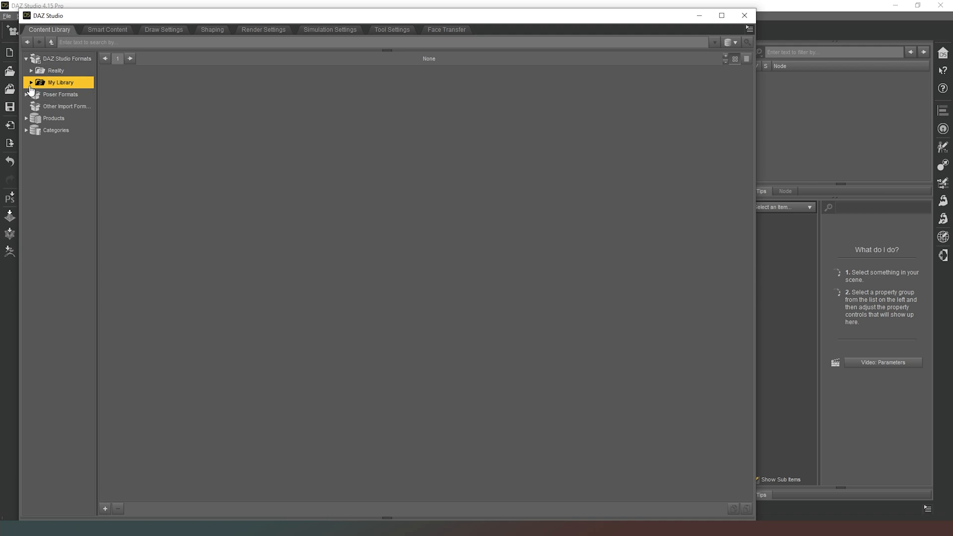
Step: Browse My Library to Deeper > Dressed and load the dressed Lucy figure
click(30, 81)
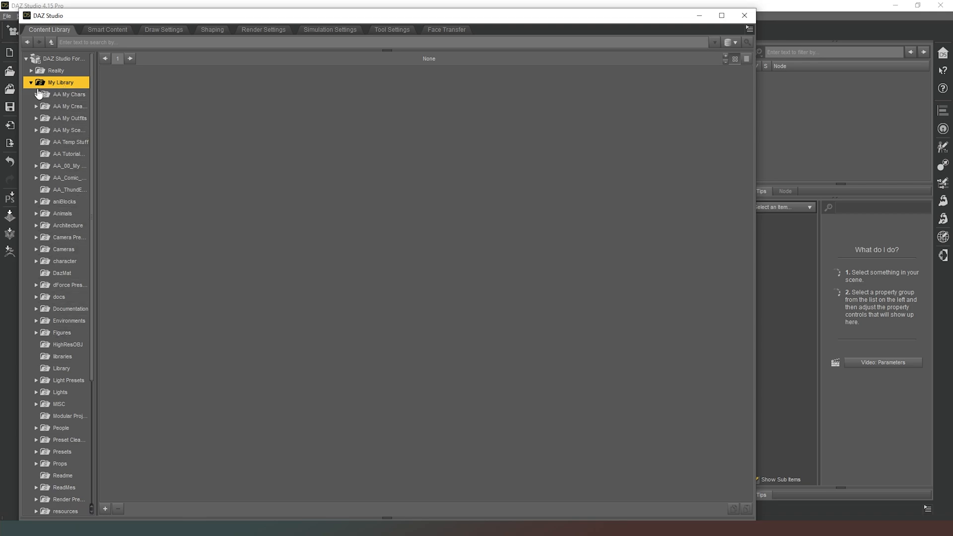
click(35, 94)
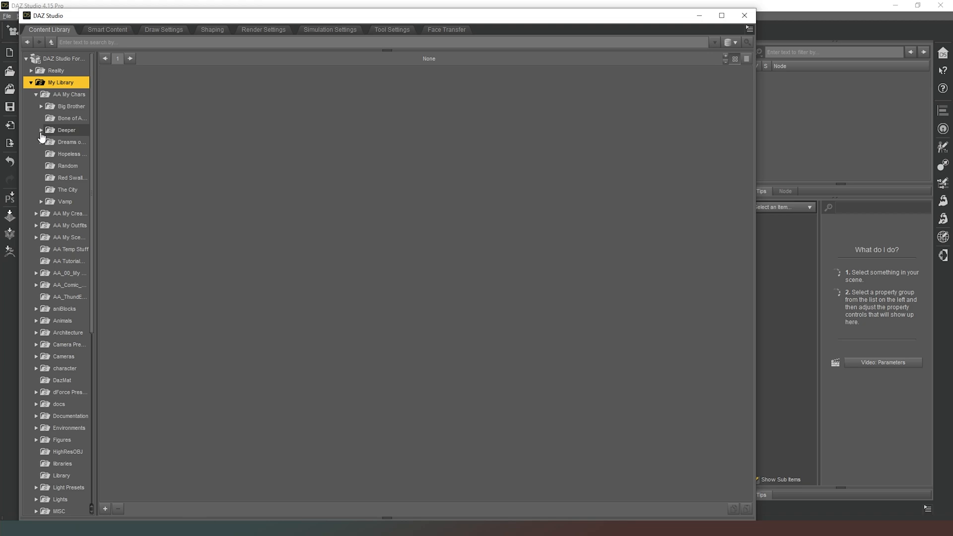
click(41, 130)
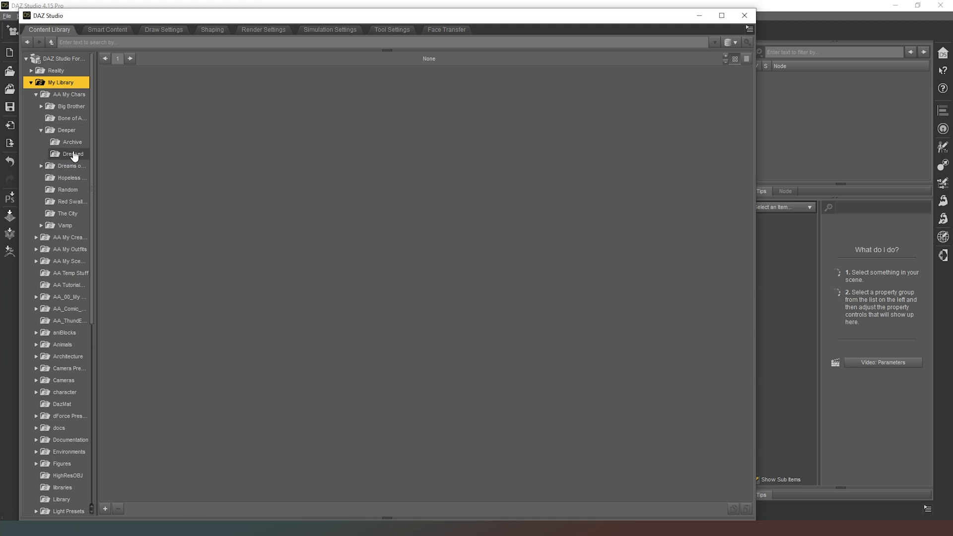
click(72, 153)
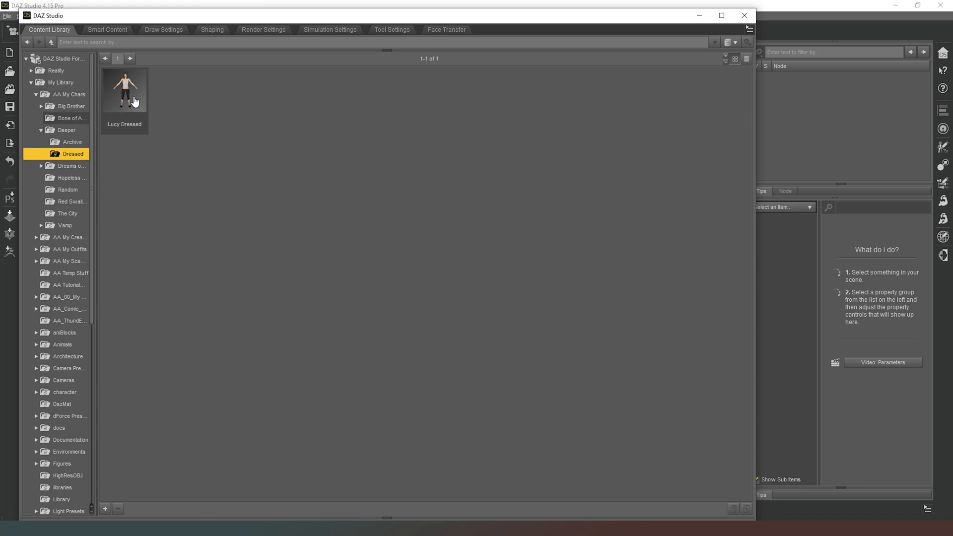
double_click(124, 89)
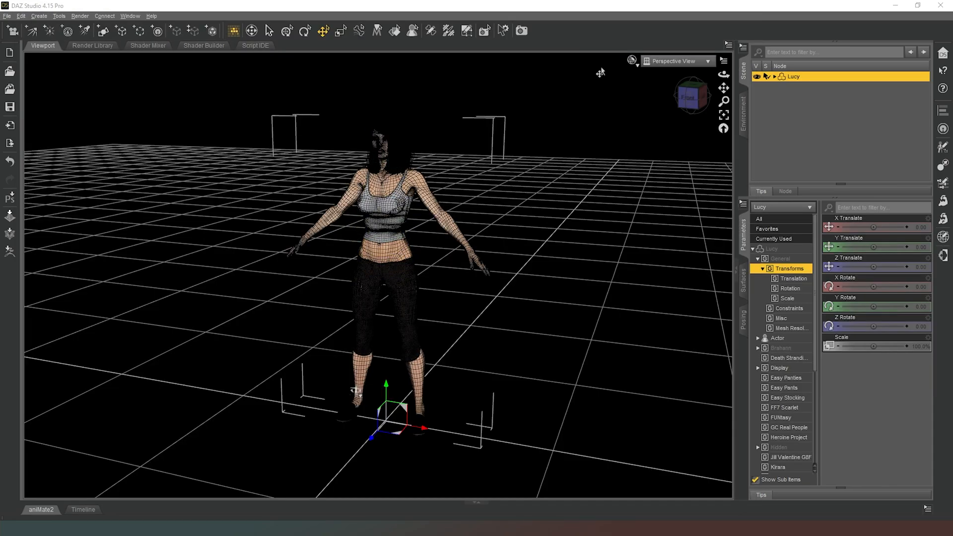
Step: Switch the viewport to plain Texture Shaded, removing Lucy's wire lines
click(630, 60)
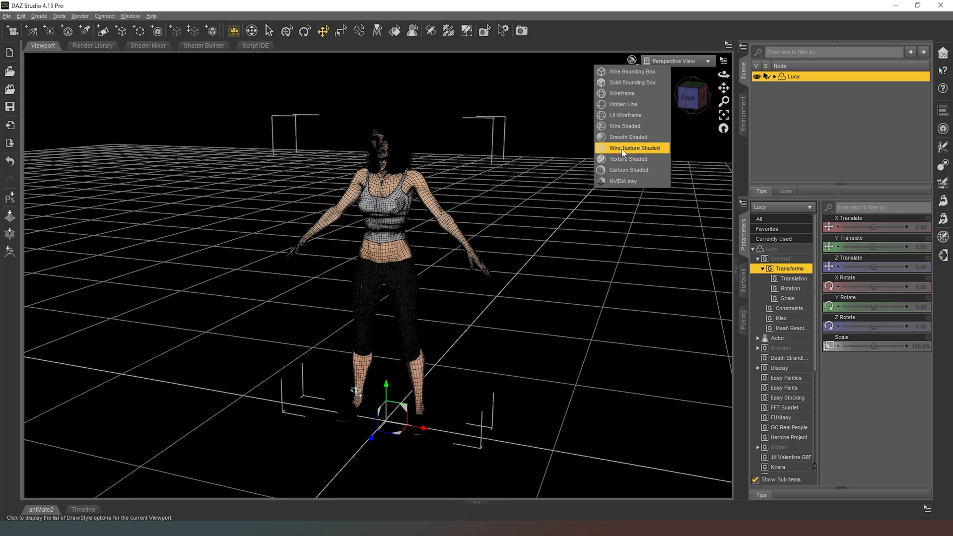
click(628, 158)
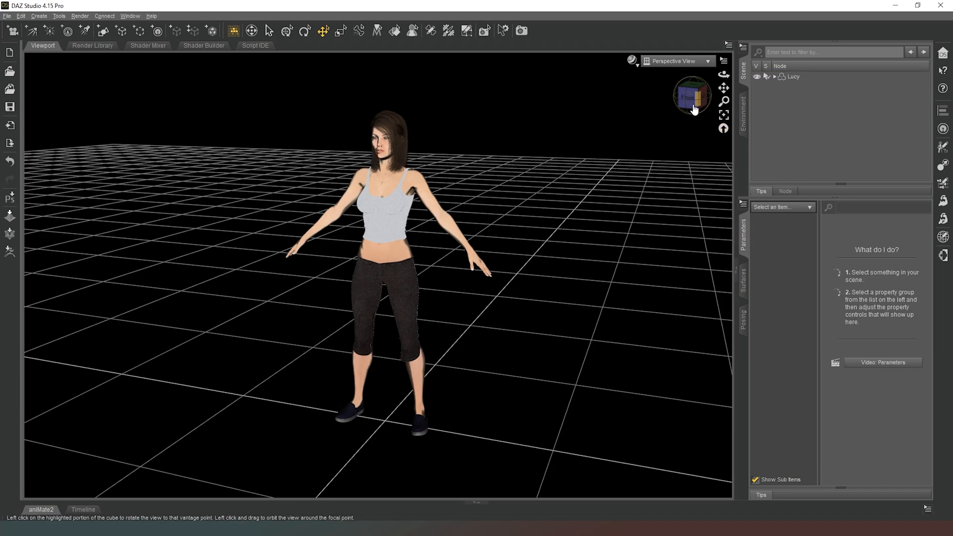
click(691, 95)
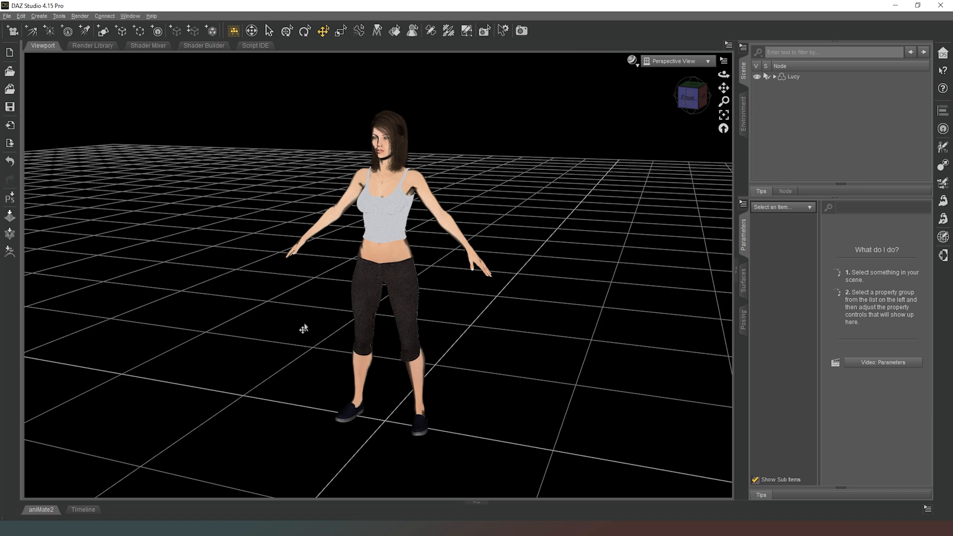
mouse_move(506, 281)
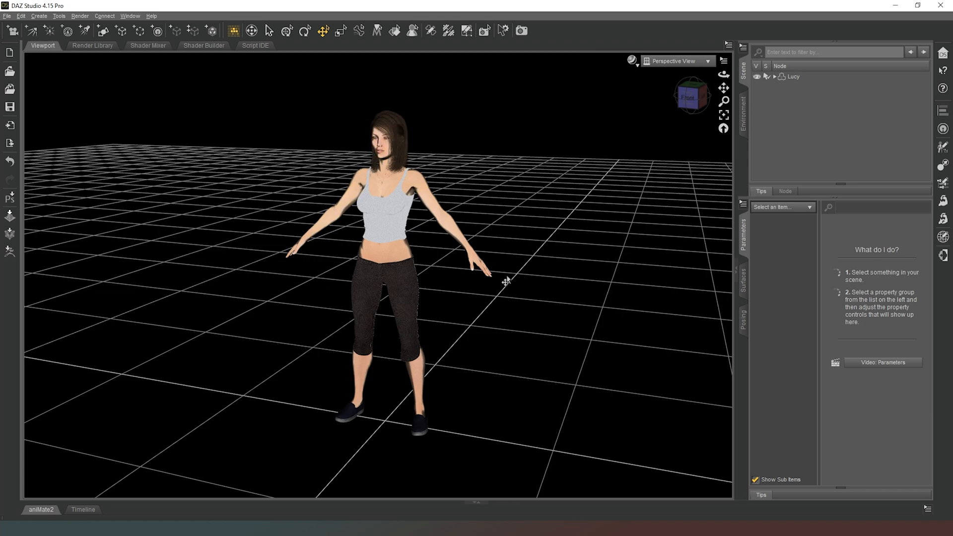
mouse_move(458, 312)
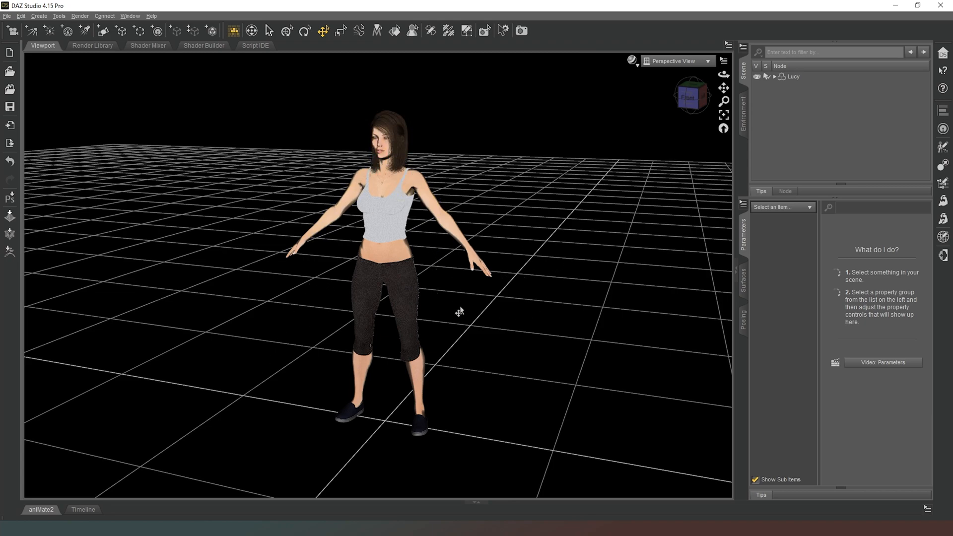
mouse_move(493, 345)
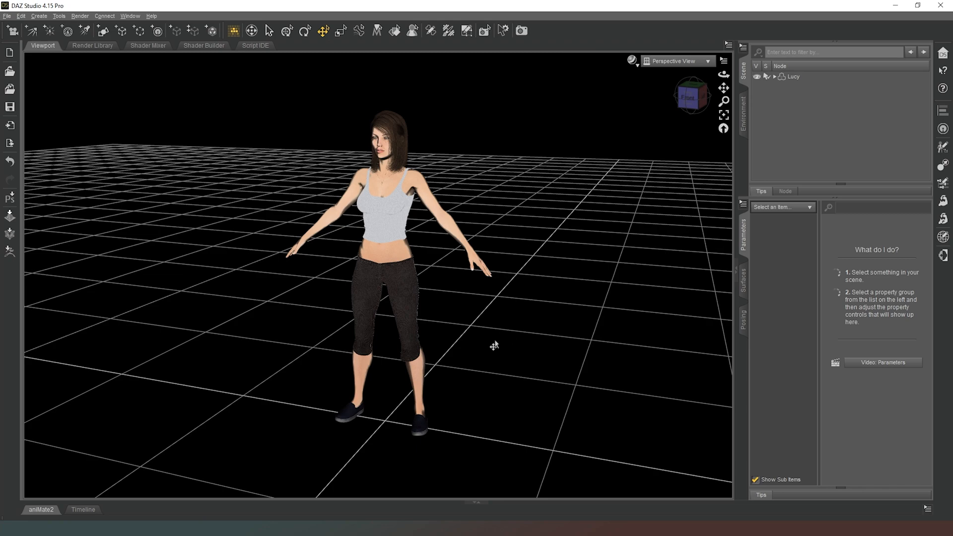
mouse_move(491, 385)
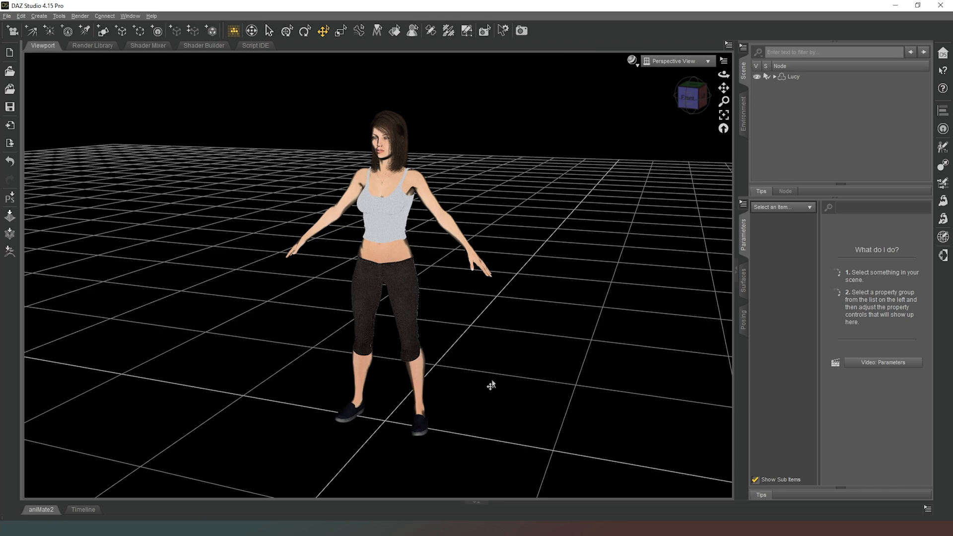
mouse_move(499, 173)
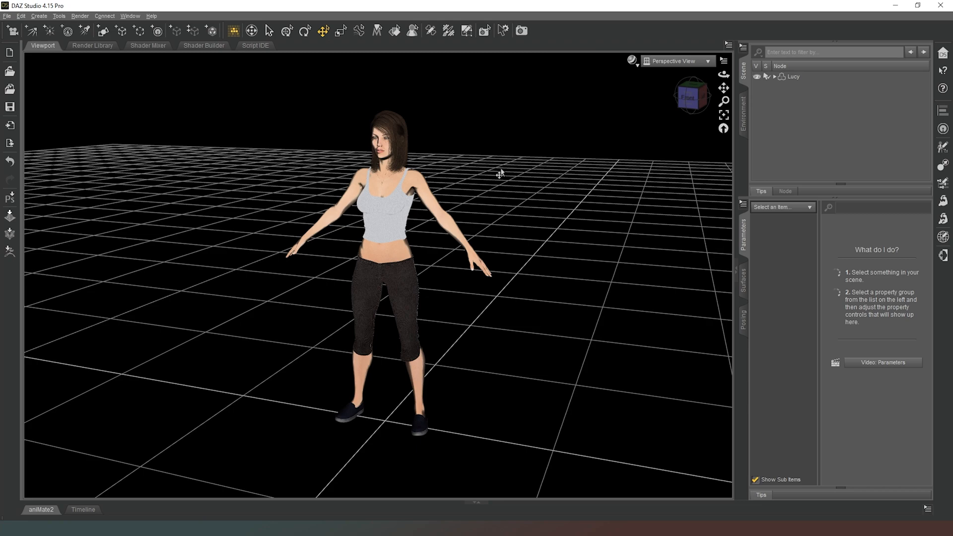
mouse_move(501, 249)
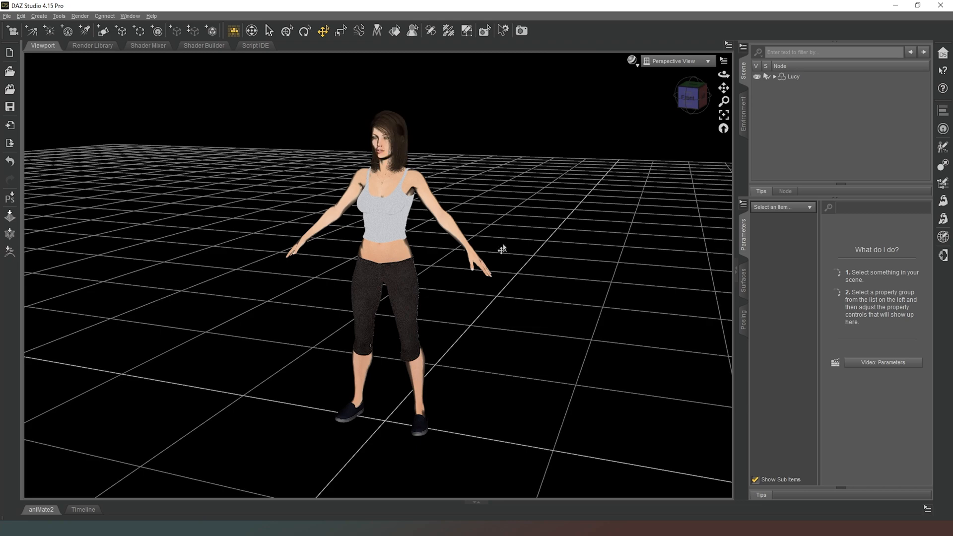
mouse_move(483, 383)
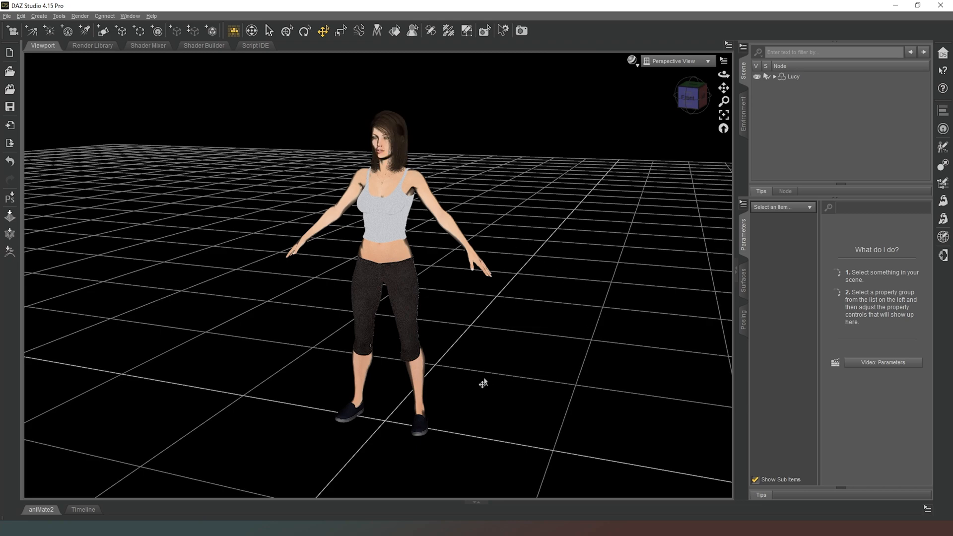
click(386, 134)
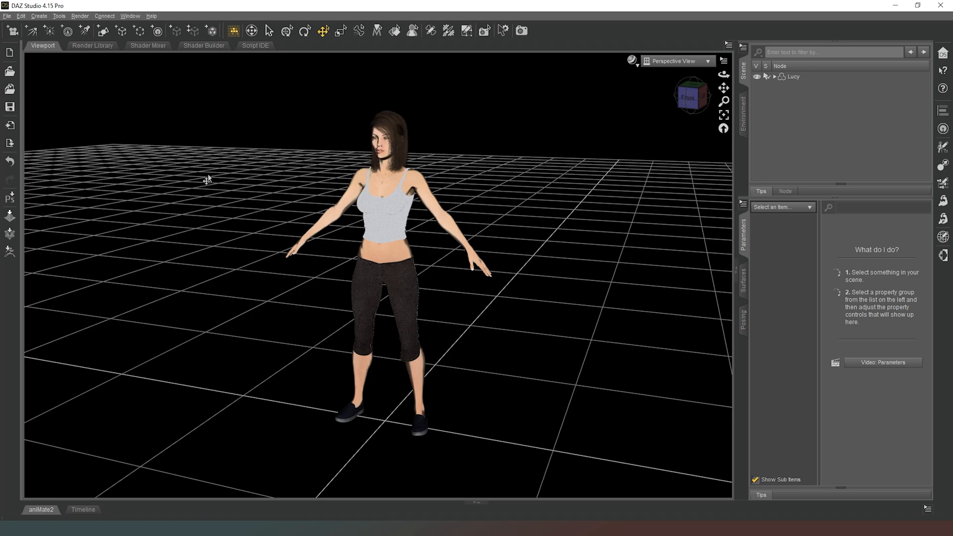
mouse_move(601, 290)
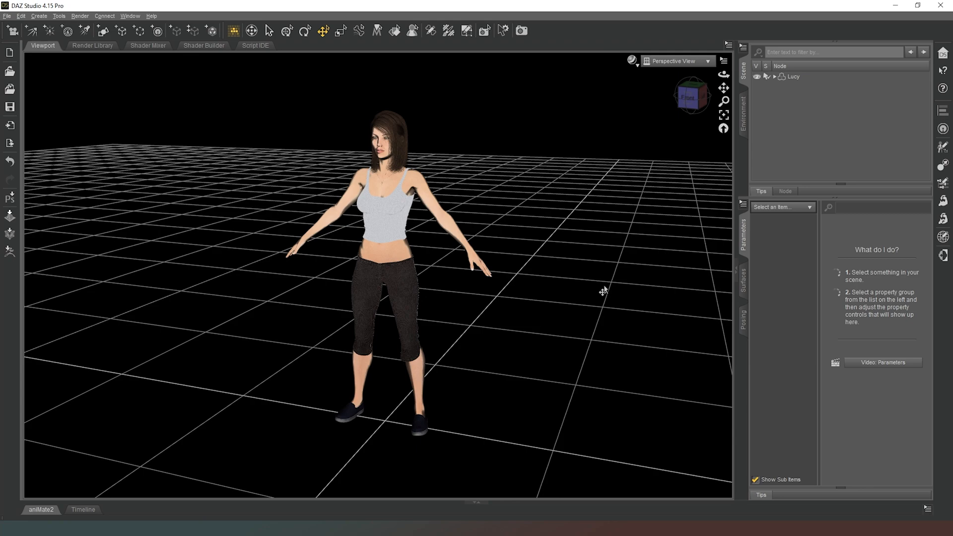
mouse_move(560, 297)
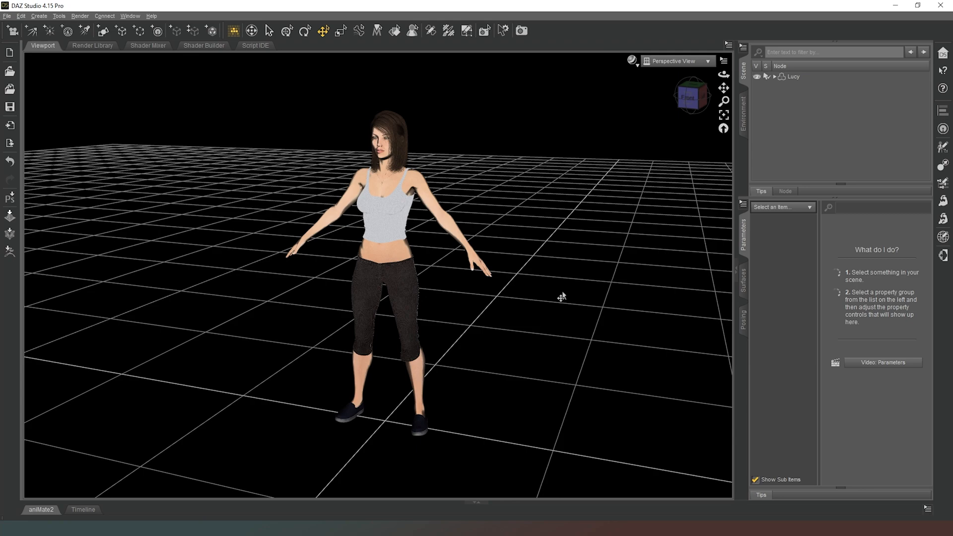
mouse_move(521, 203)
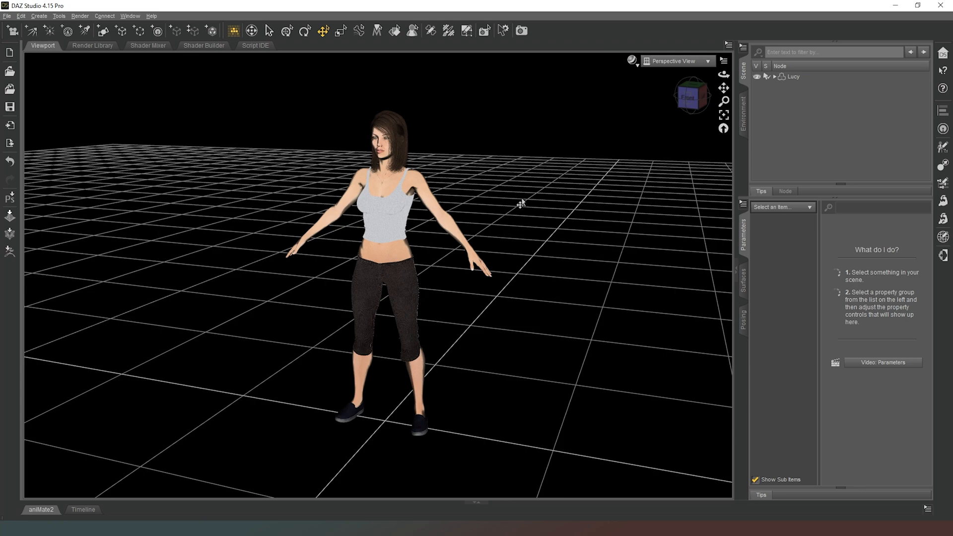
mouse_move(517, 176)
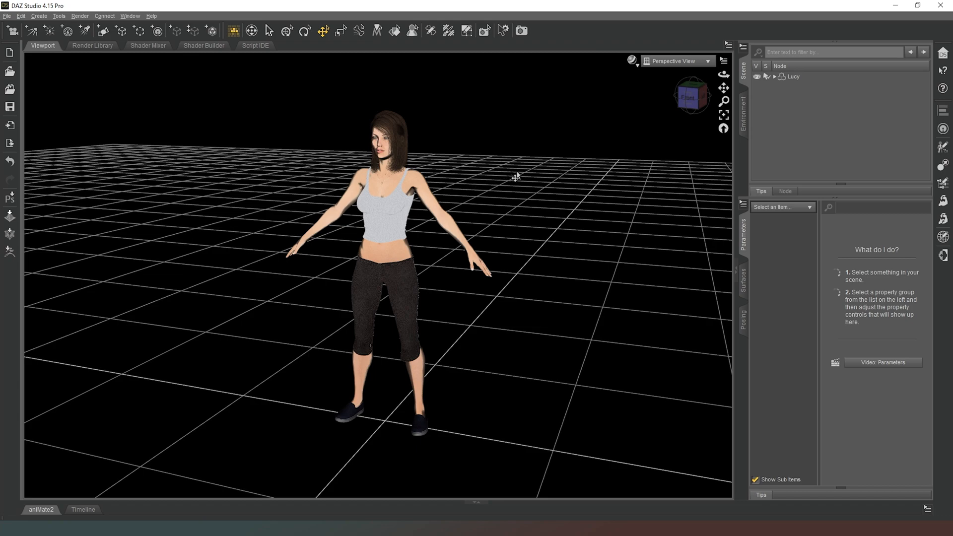
mouse_move(523, 200)
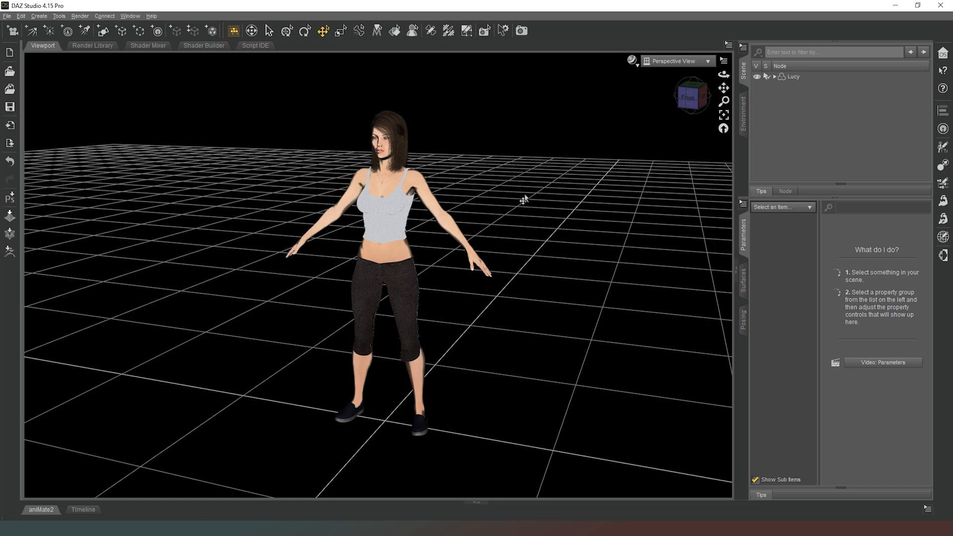
mouse_move(486, 194)
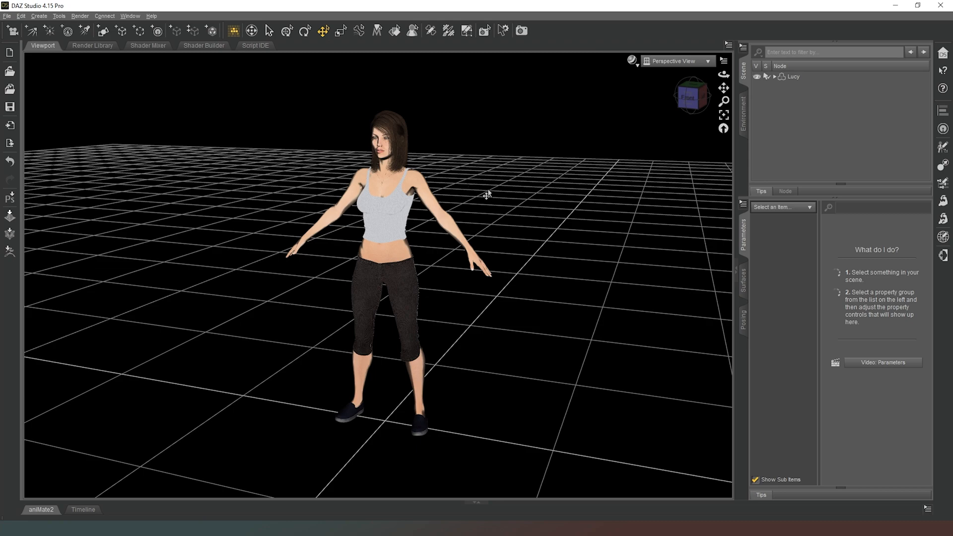
mouse_move(693, 98)
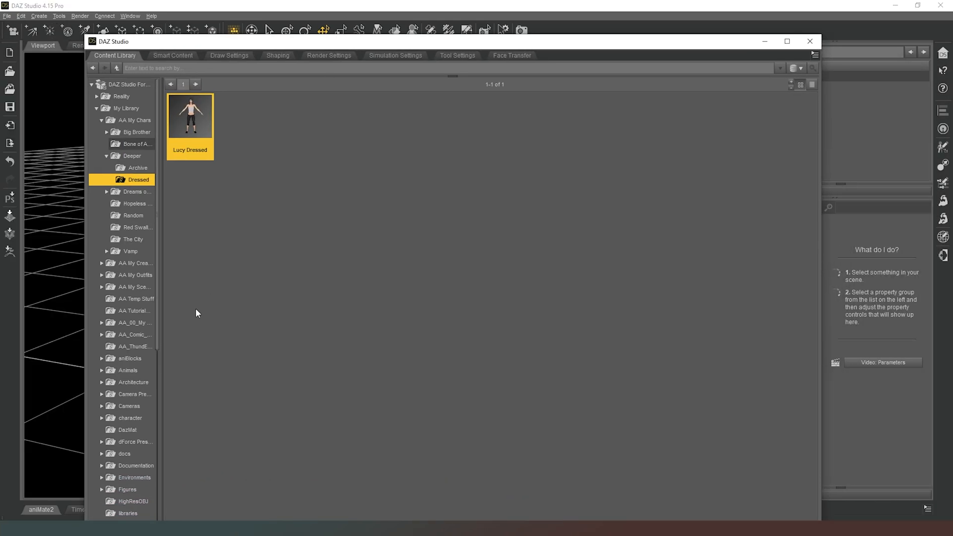
scroll(down, 3)
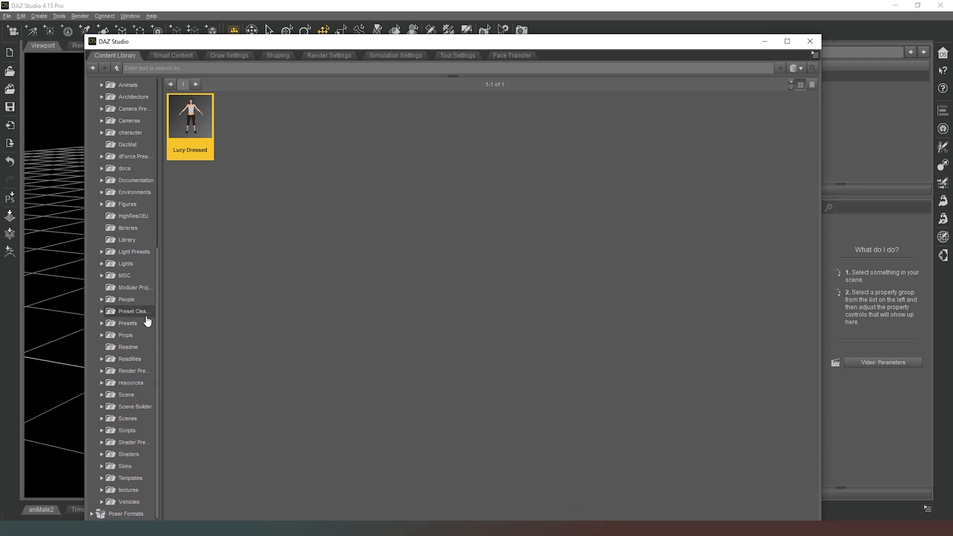
click(138, 179)
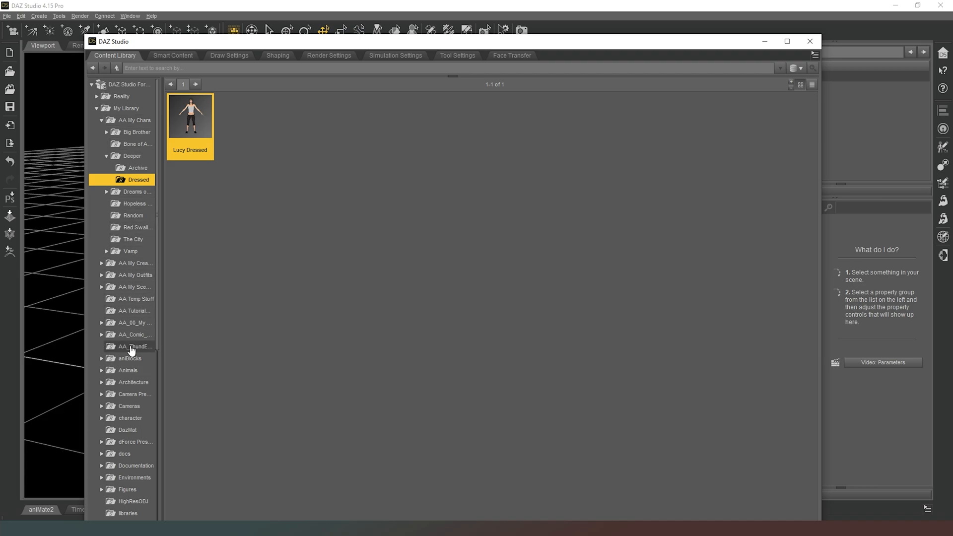
mouse_move(136, 274)
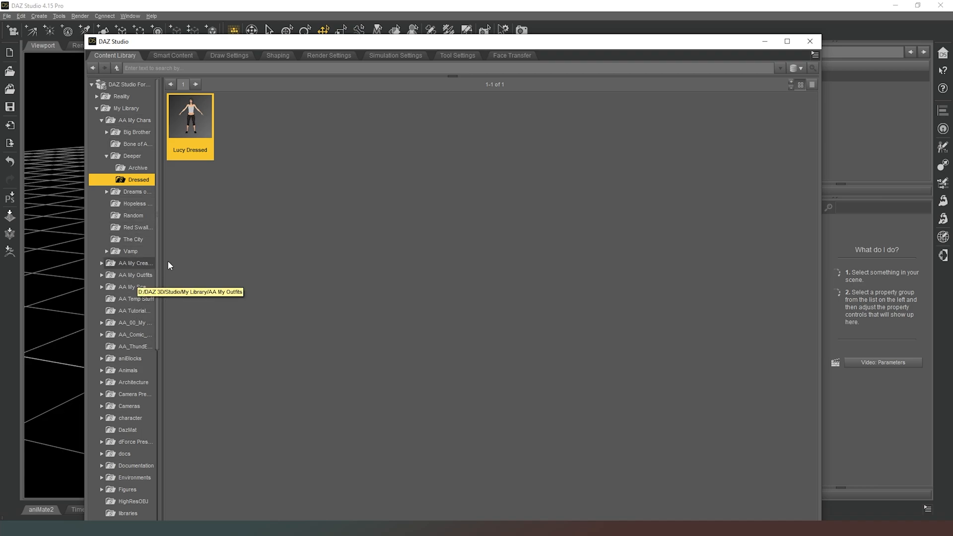
mouse_move(523, 49)
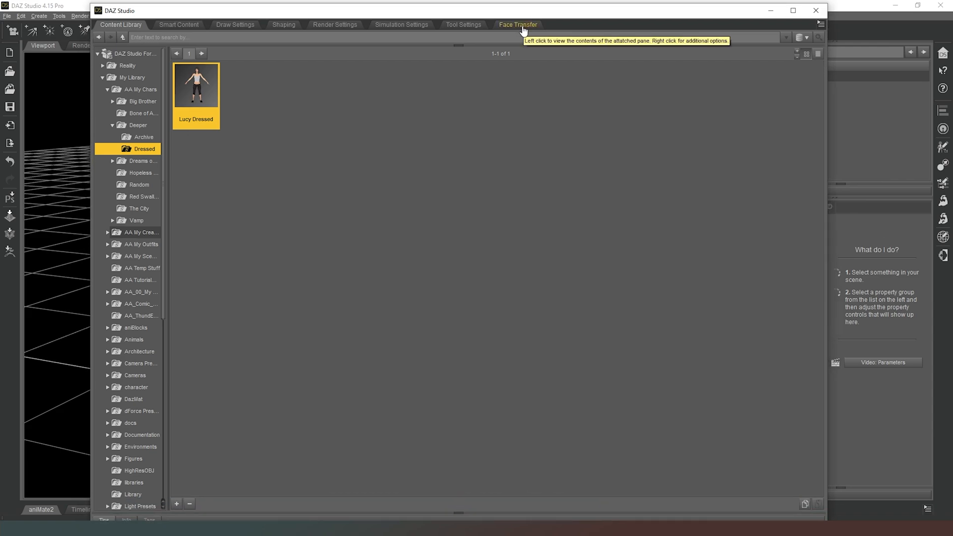
mouse_move(342, 109)
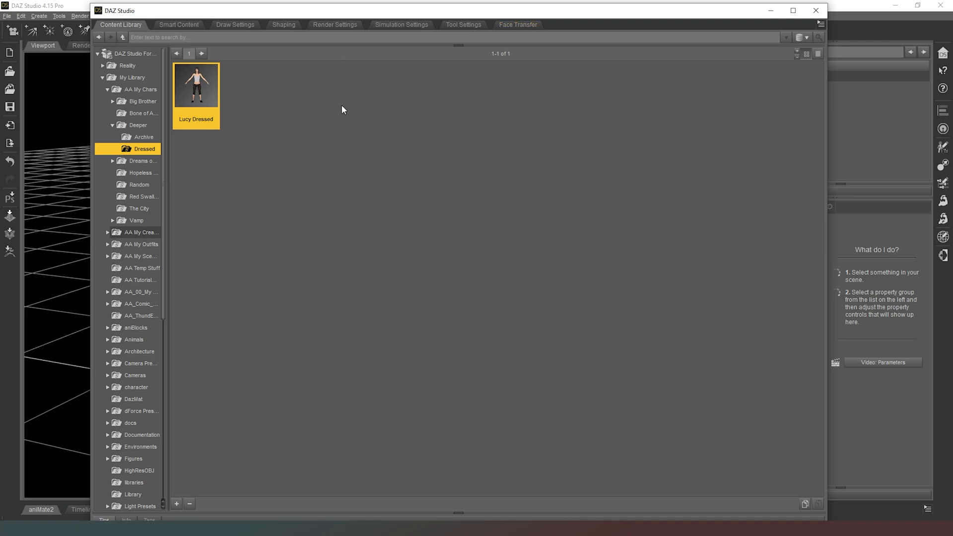
mouse_move(178, 24)
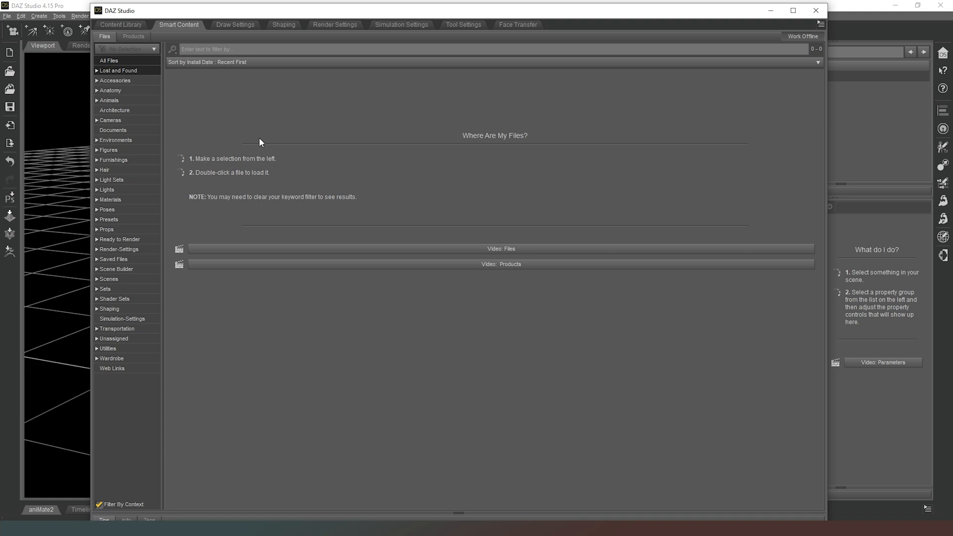
mouse_move(112, 378)
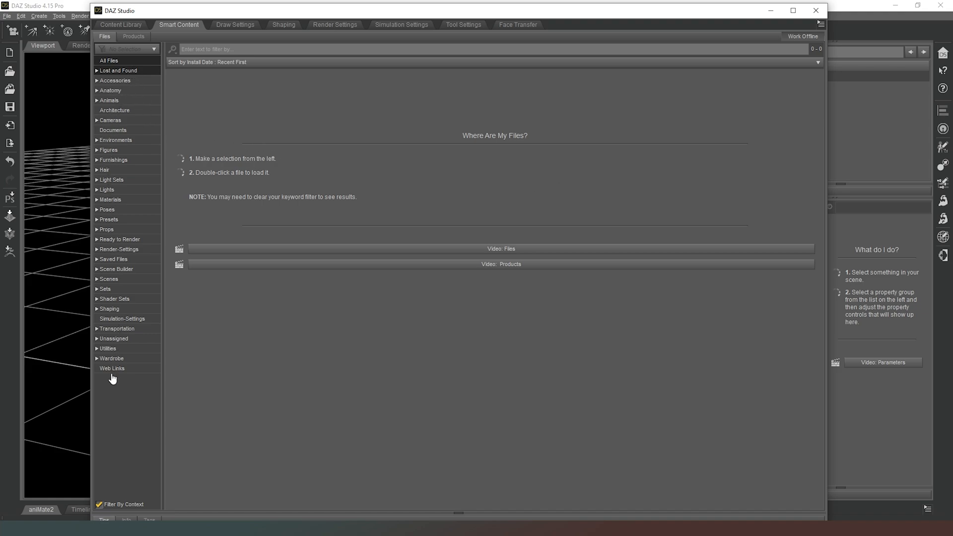
mouse_move(217, 173)
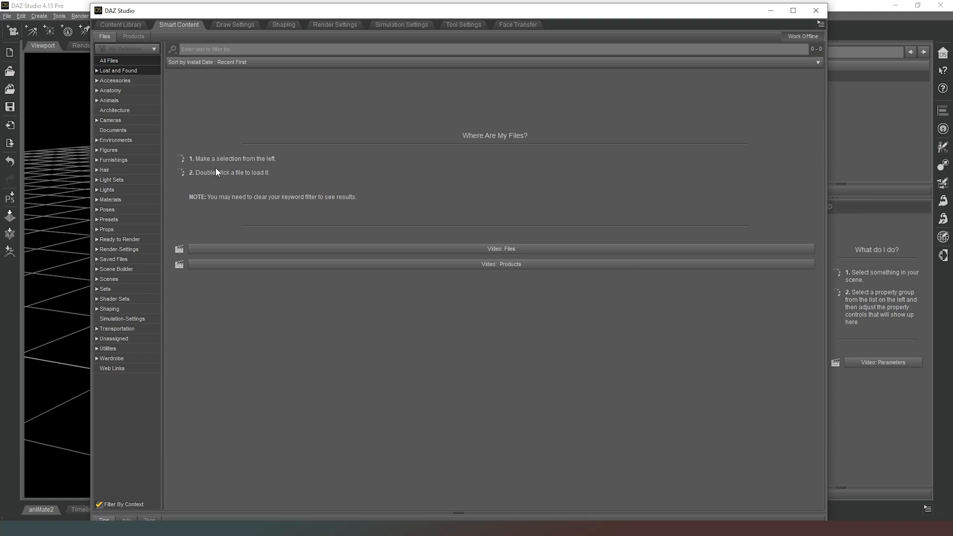
mouse_move(377, 16)
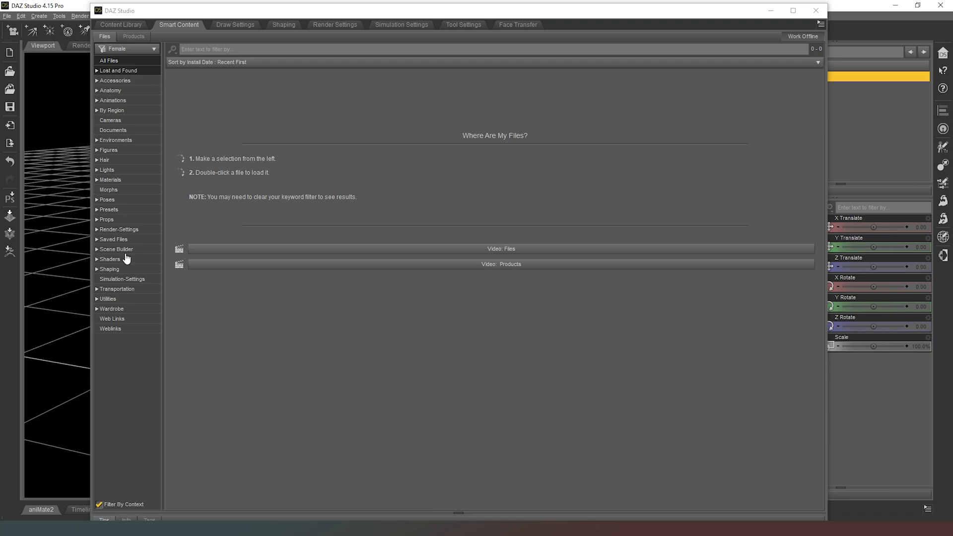
mouse_move(106, 130)
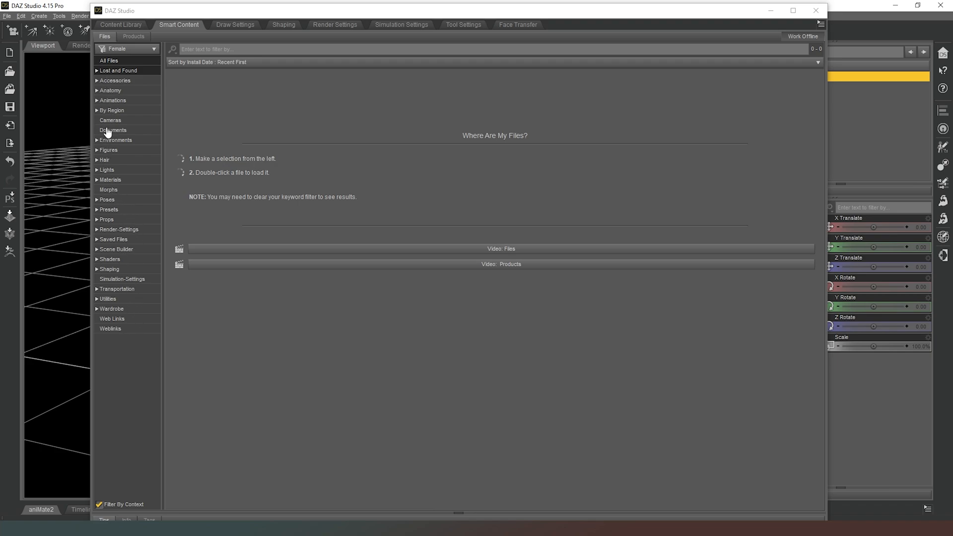
mouse_move(106, 90)
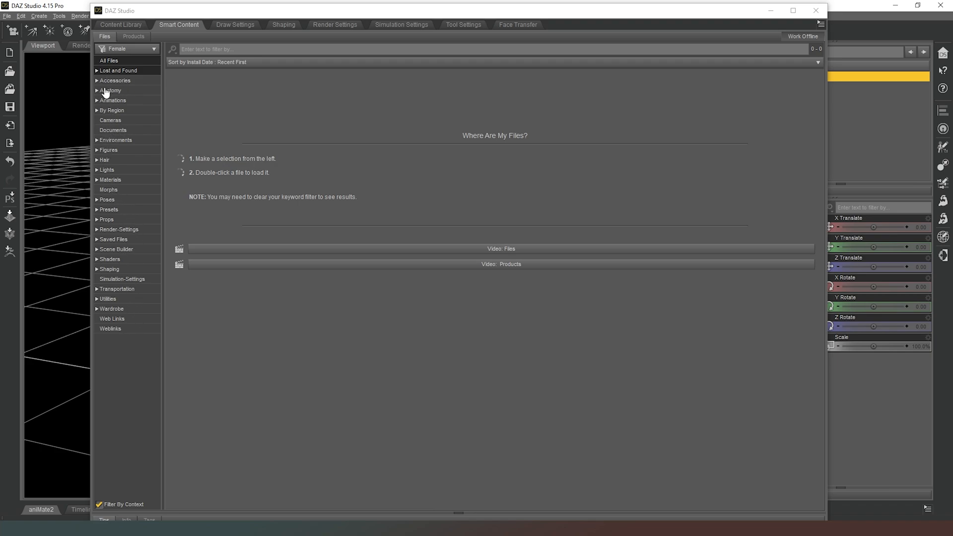
Step: Switch the floating content window to the Smart Content tab
click(152, 48)
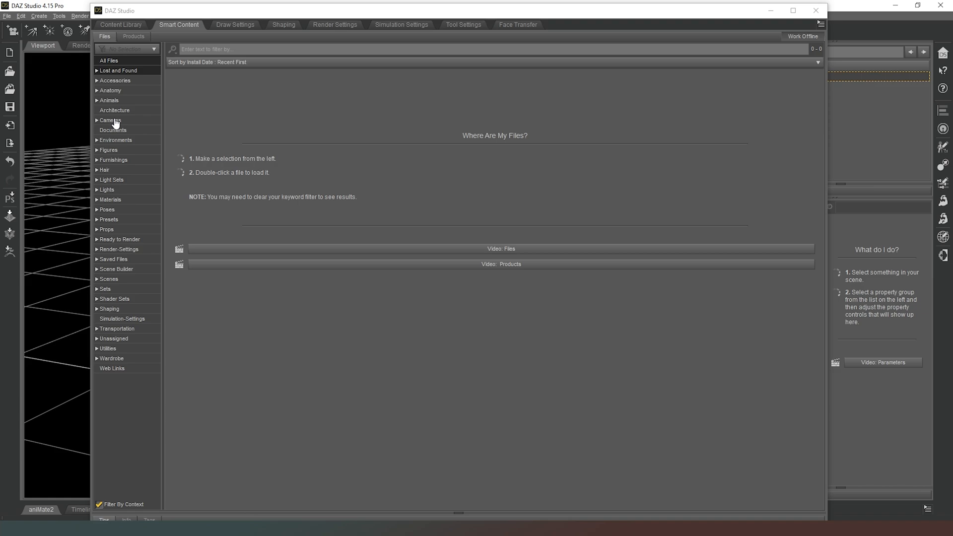
Step: In Smart Content, expand Figures > People > Female to load Genesis 8 Female
click(108, 149)
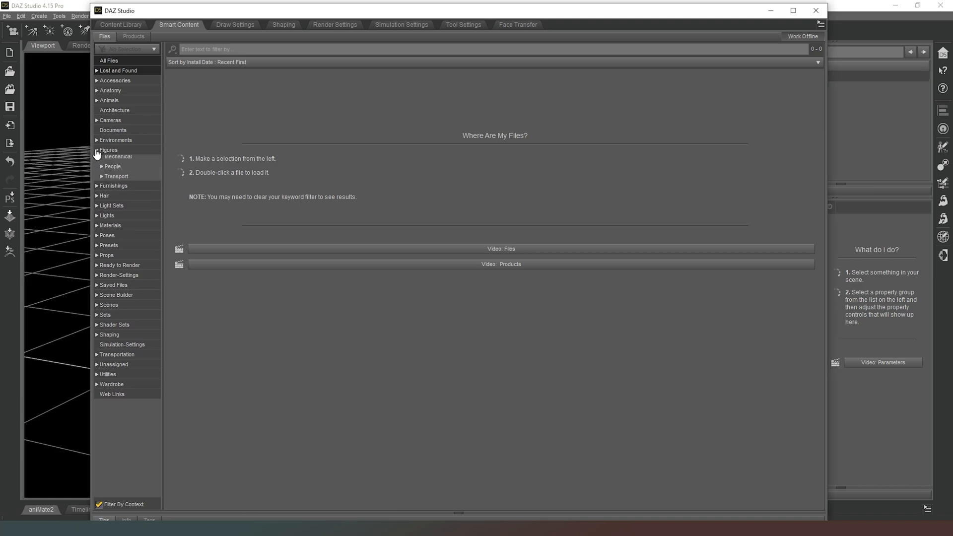
click(108, 149)
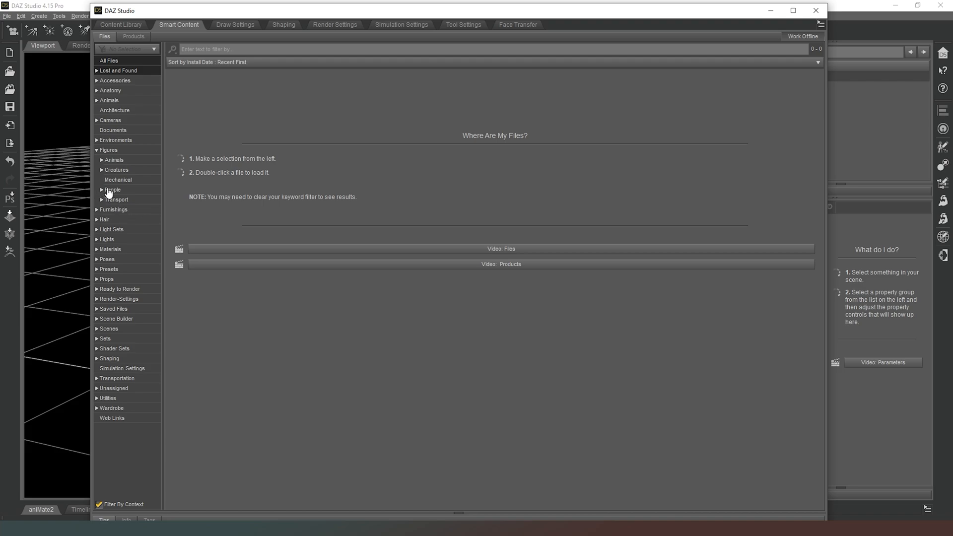
click(112, 189)
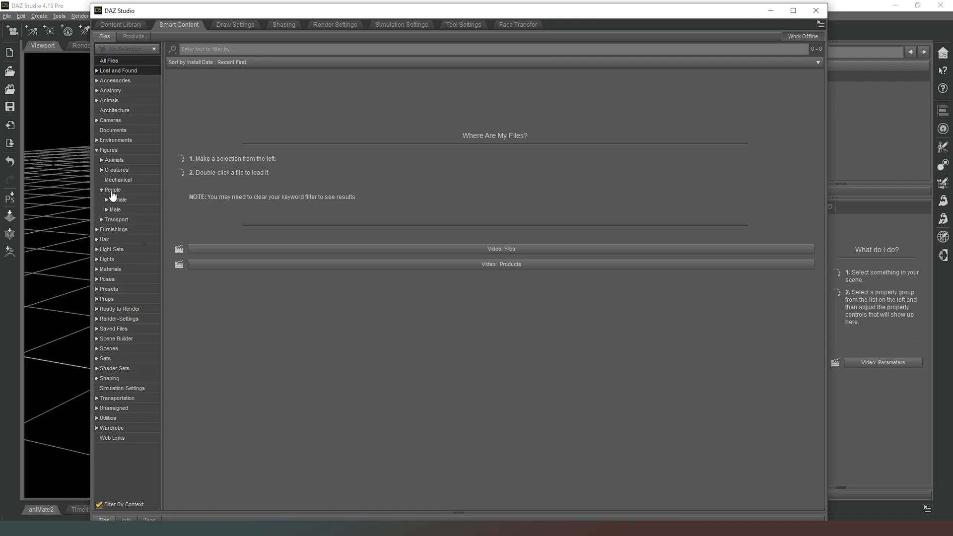
click(106, 199)
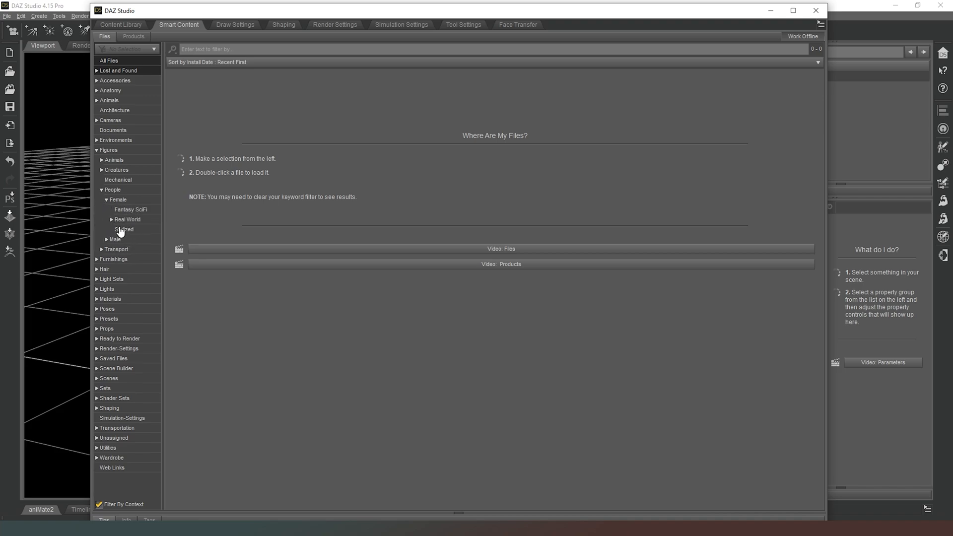
click(127, 219)
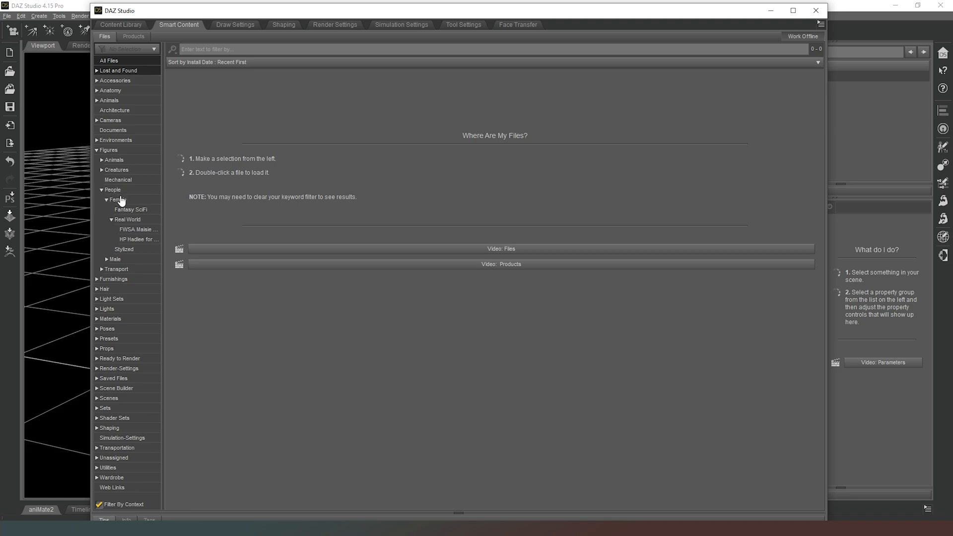
click(116, 200)
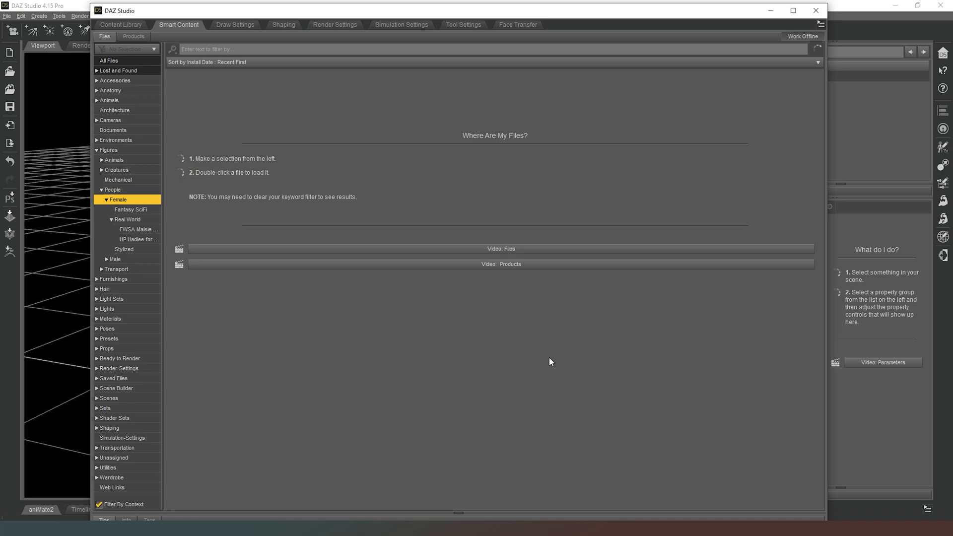
click(117, 199)
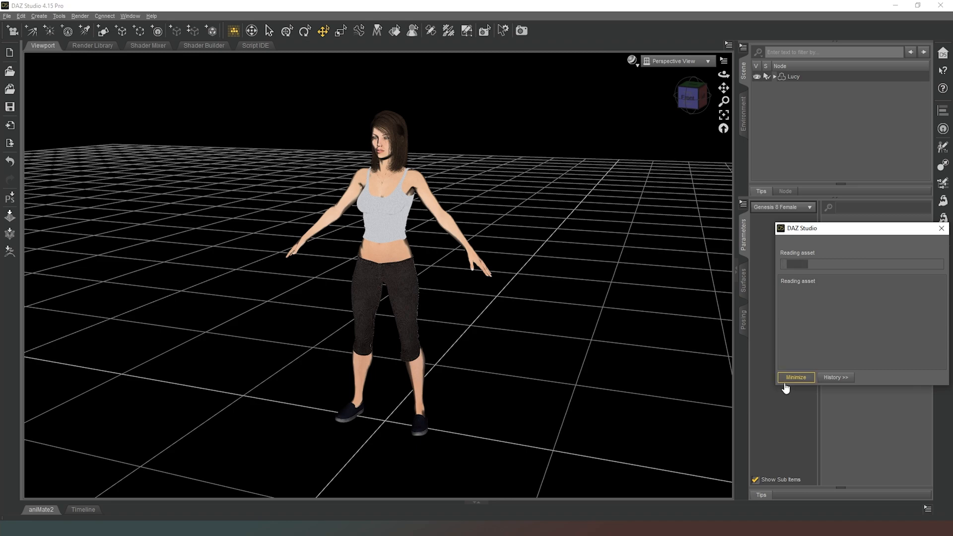
mouse_move(576, 299)
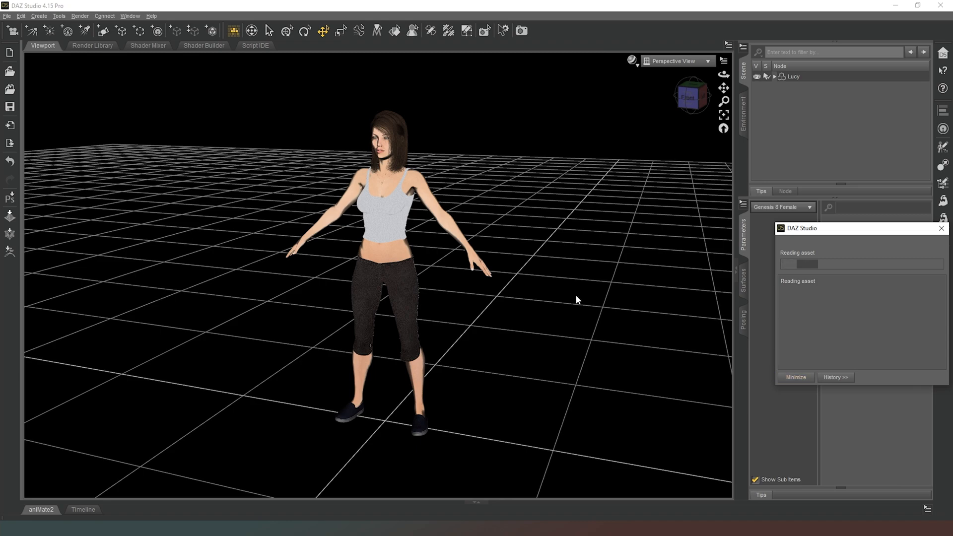
mouse_move(571, 231)
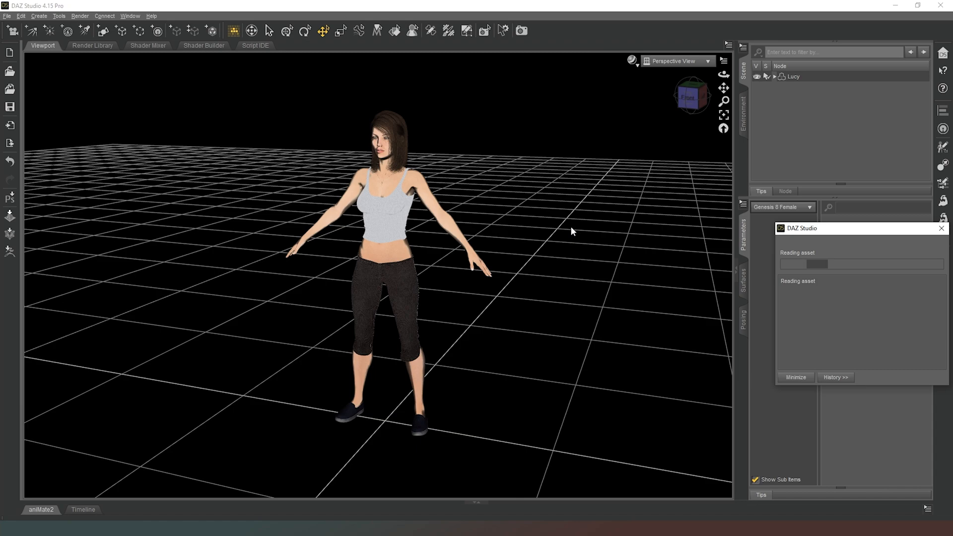
mouse_move(582, 208)
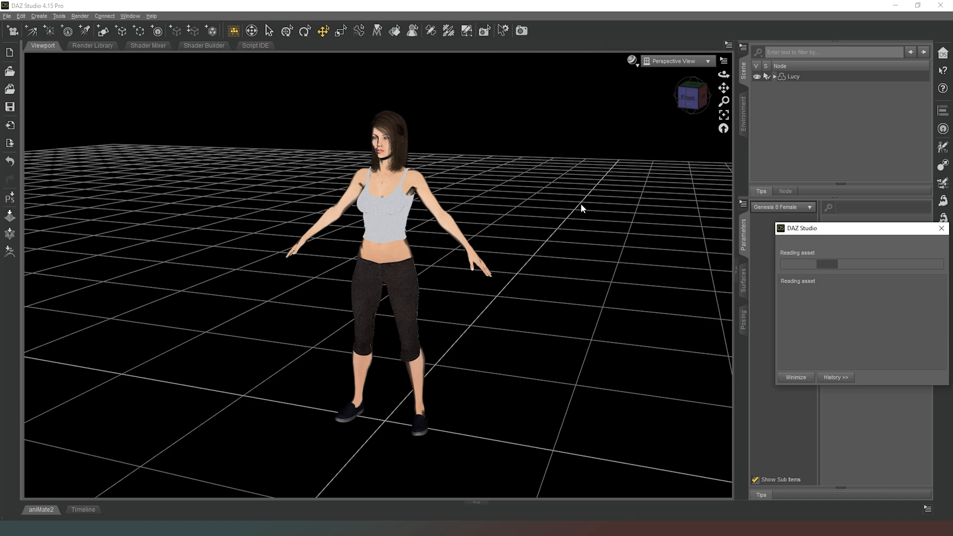
mouse_move(563, 279)
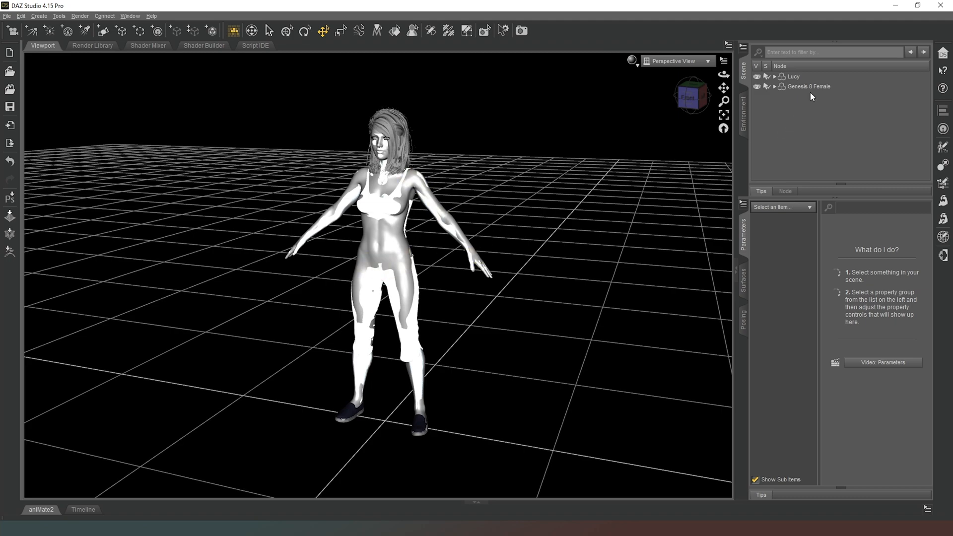
Step: Place Genesis 8 Female at X Translate 102.01, then enlarge Lucy to 160% with a slight Z tilt
click(808, 86)
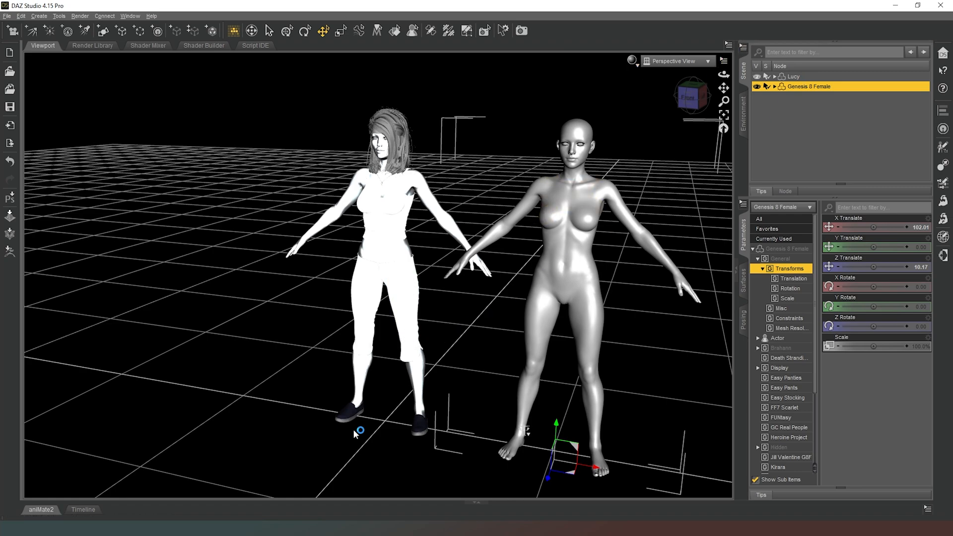
click(793, 76)
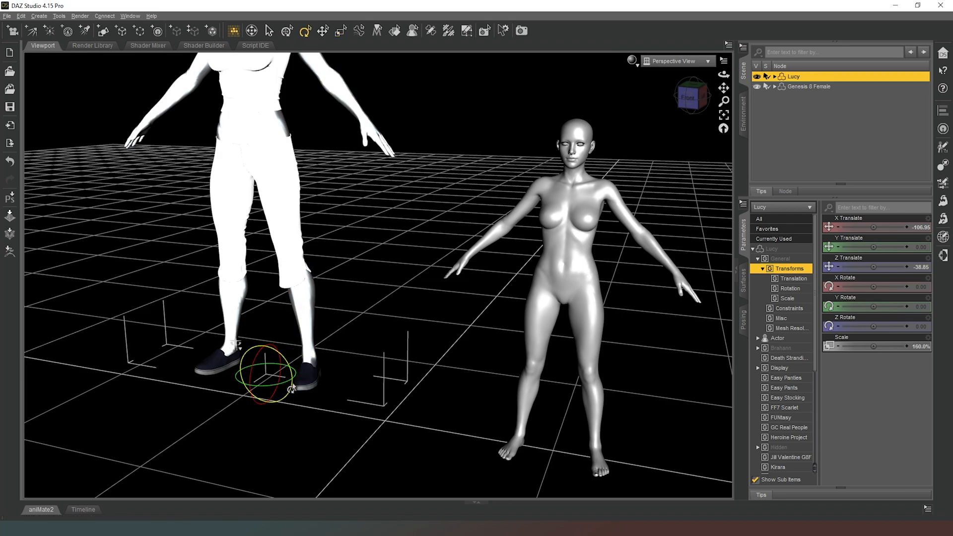
drag(279, 349, 294, 376)
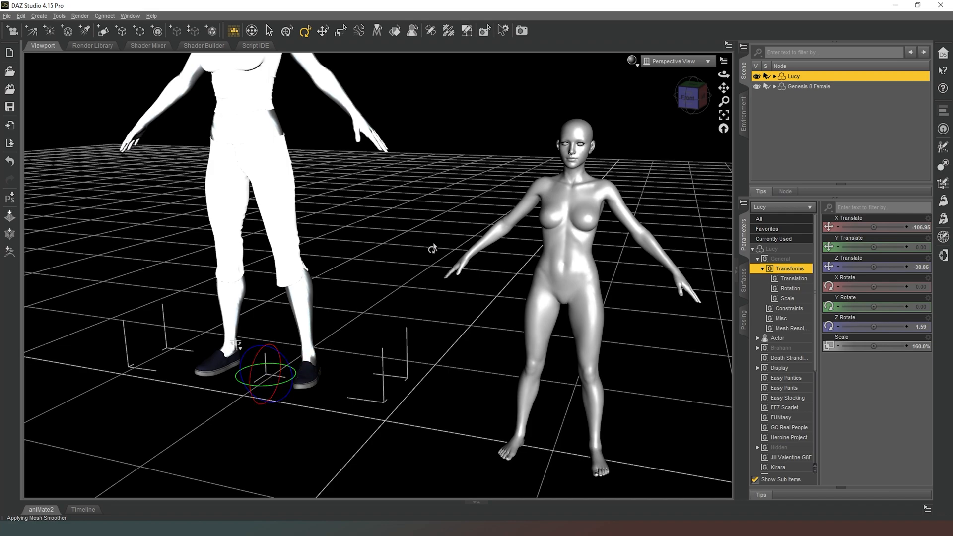
mouse_move(213, 394)
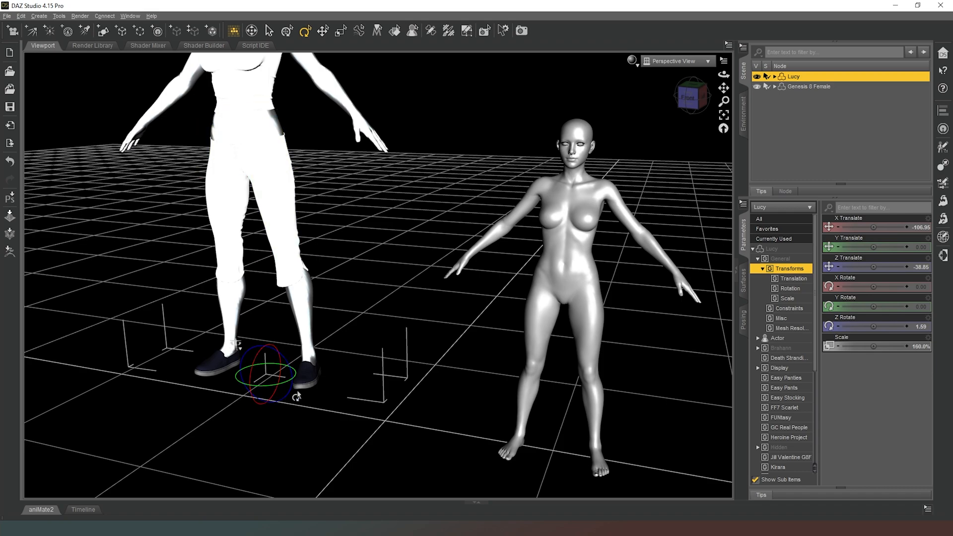
mouse_move(291, 381)
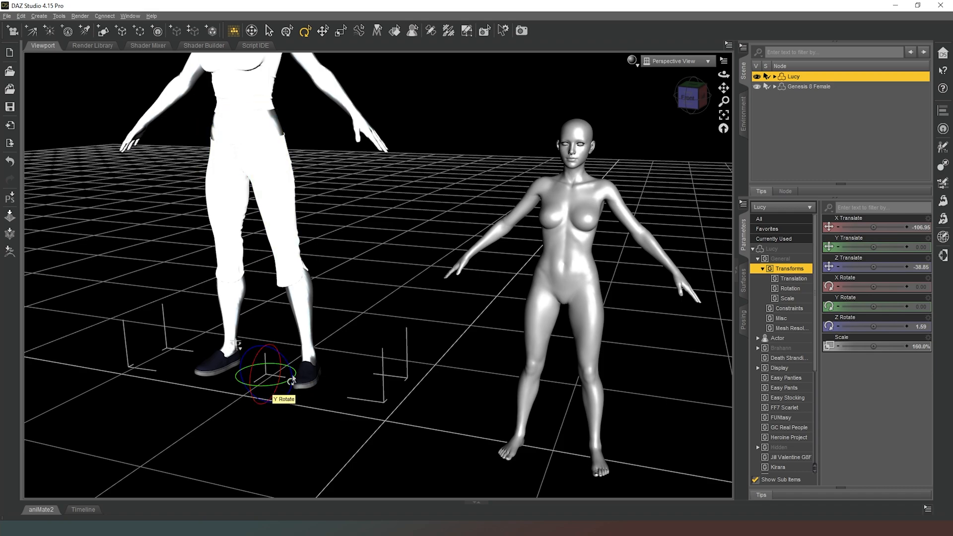
mouse_move(768, 86)
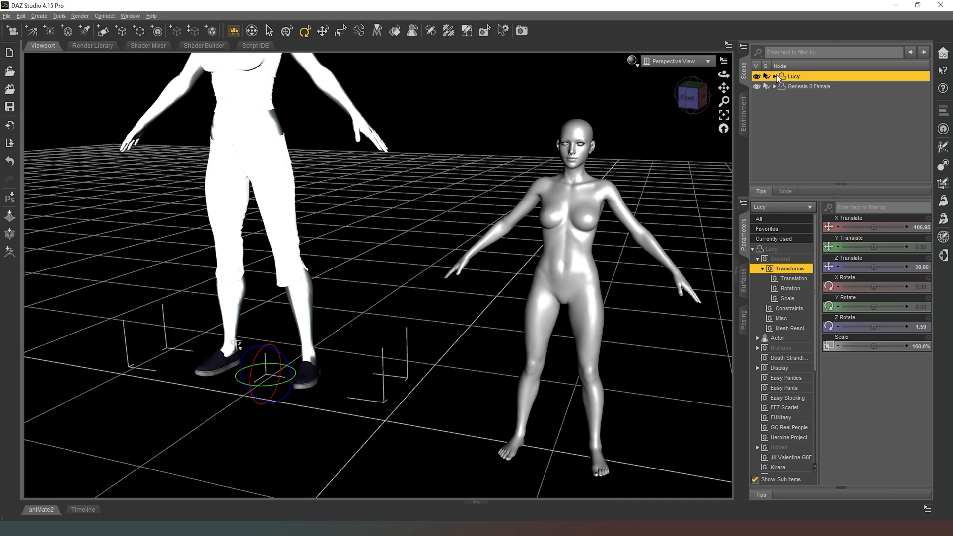
Step: Rotate Lucy's Hip node to about -12.82 degrees X Rotate so her body leans
click(774, 76)
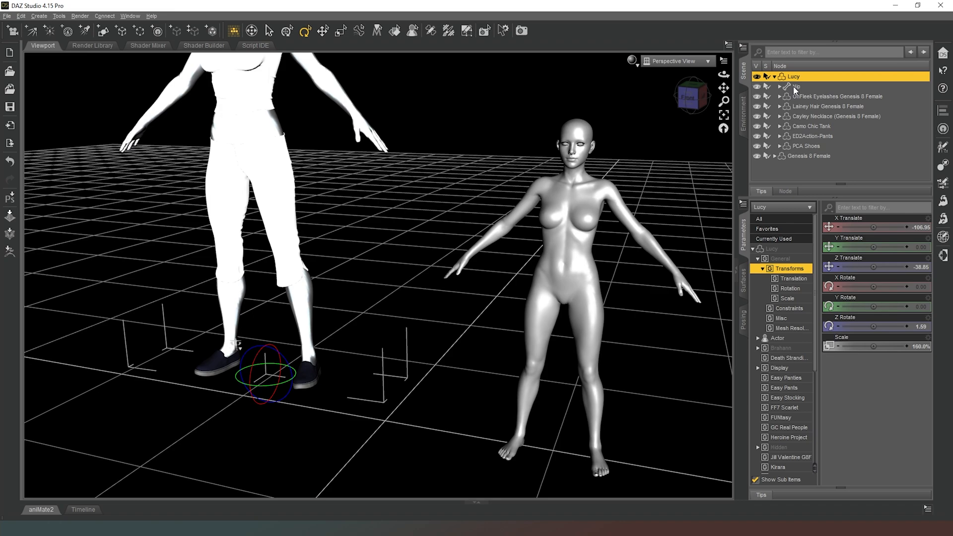
click(795, 86)
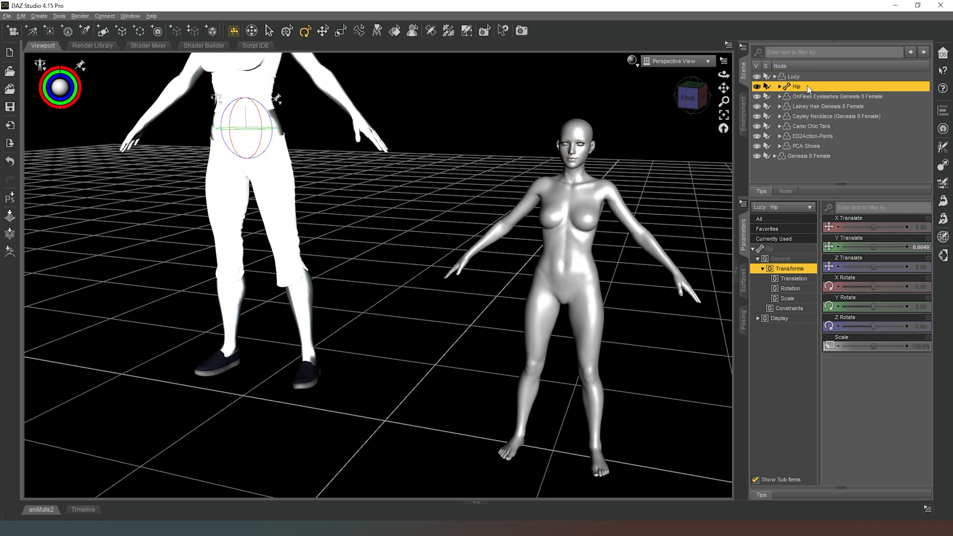
mouse_move(242, 131)
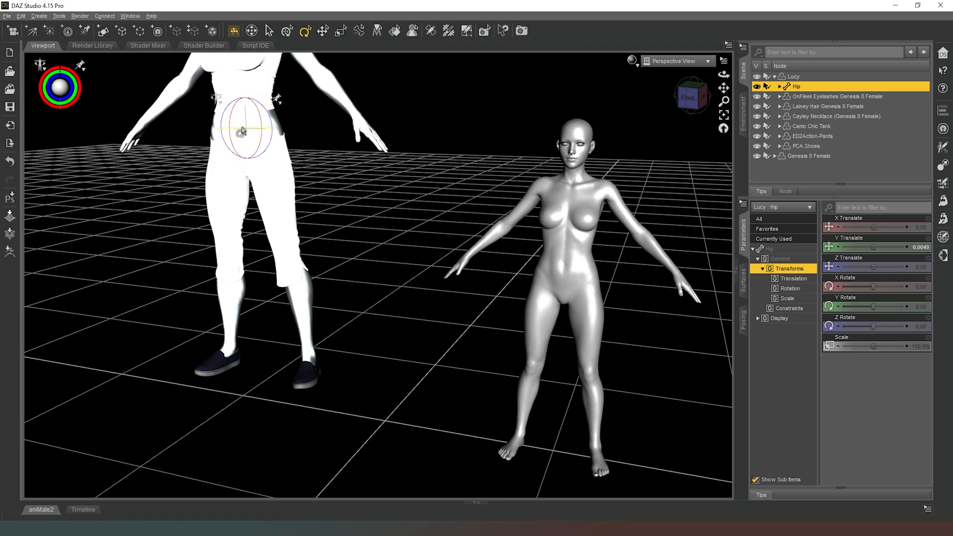
drag(243, 131, 261, 128)
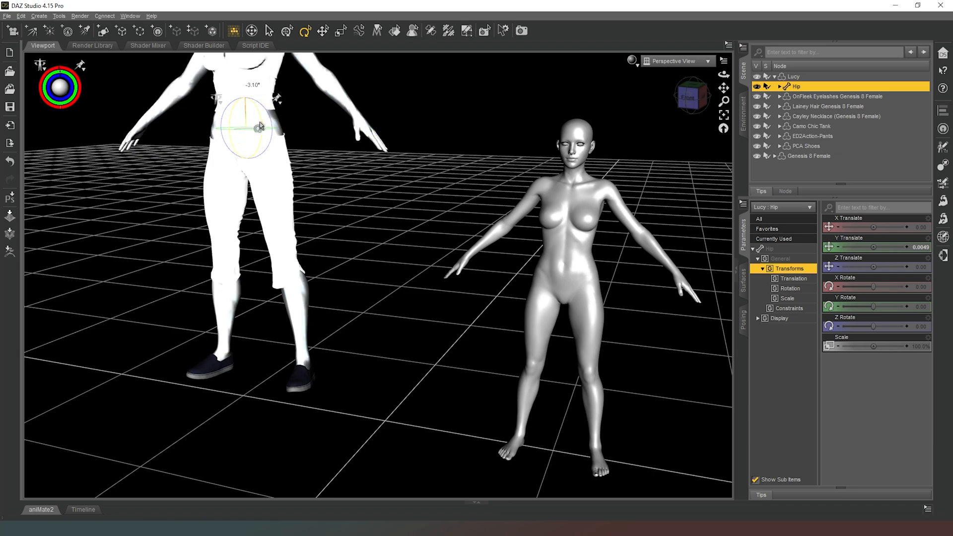
drag(255, 127, 246, 121)
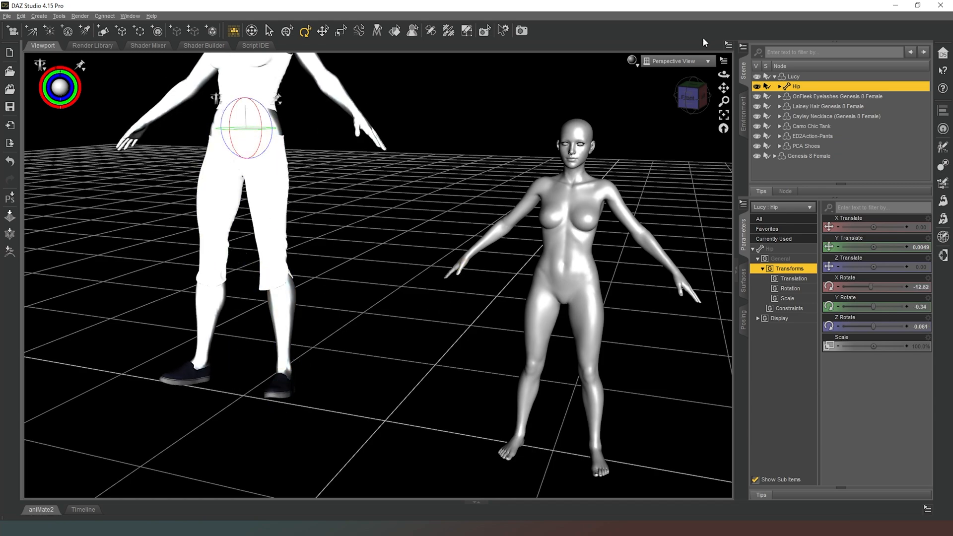
mouse_move(255, 128)
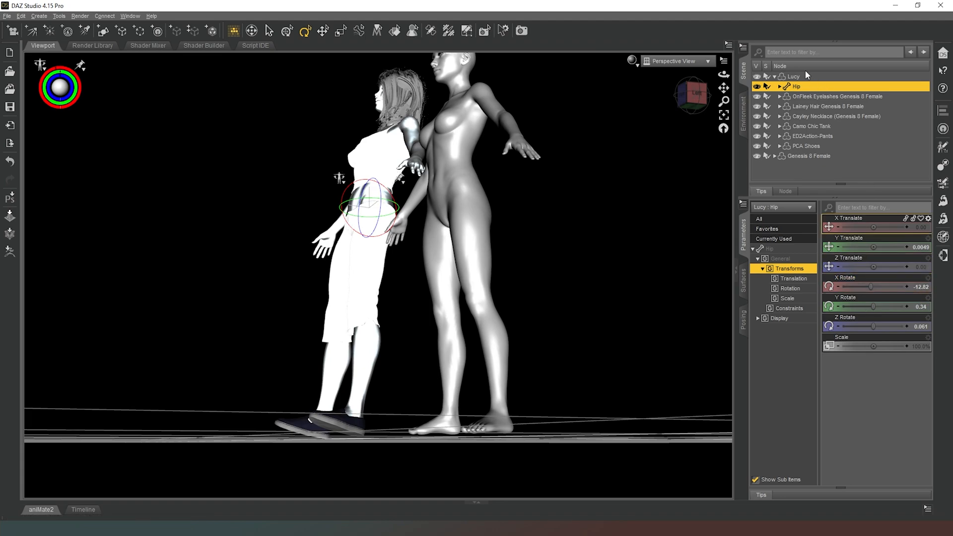
Step: Restore Lucy's memorized figure pose, undoing the hip tilt so she stands upright
click(793, 76)
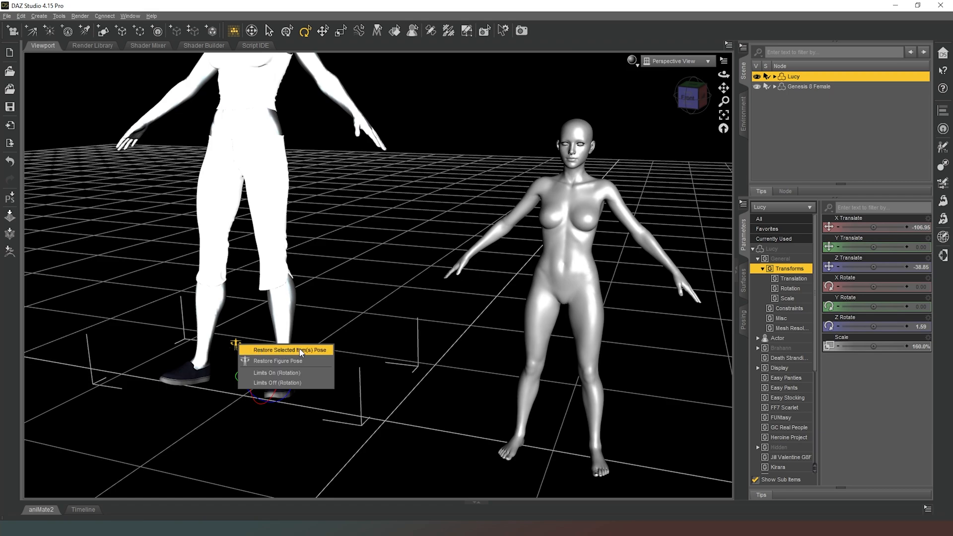
click(290, 349)
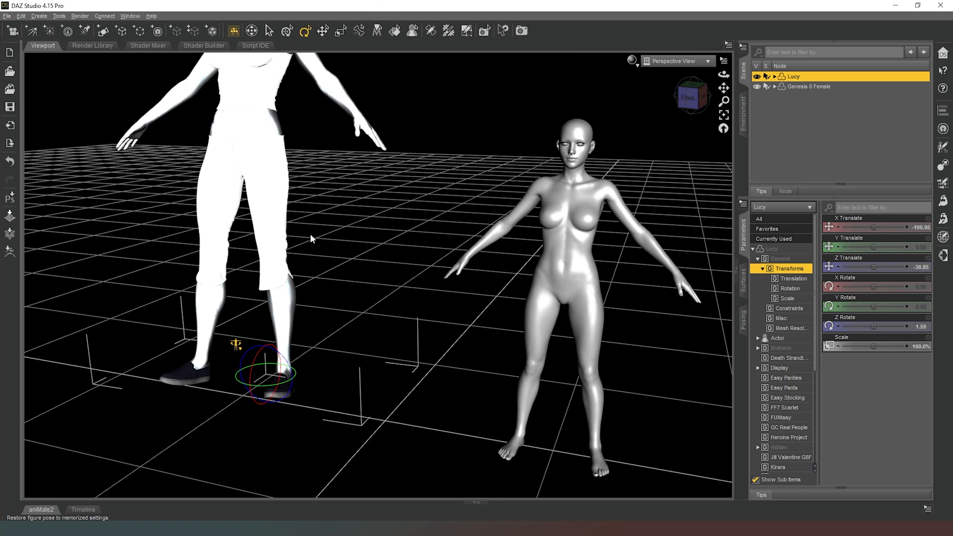
mouse_move(358, 313)
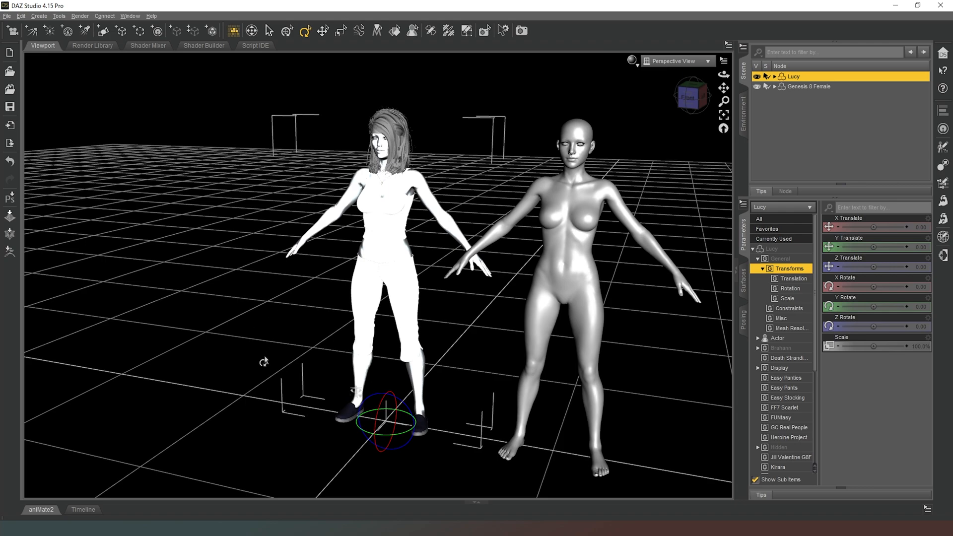
mouse_move(229, 340)
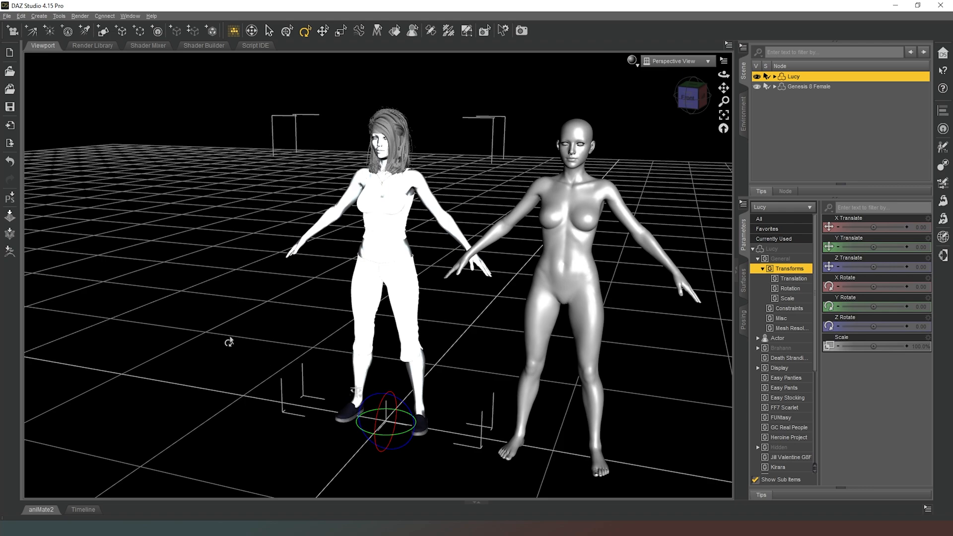
mouse_move(236, 325)
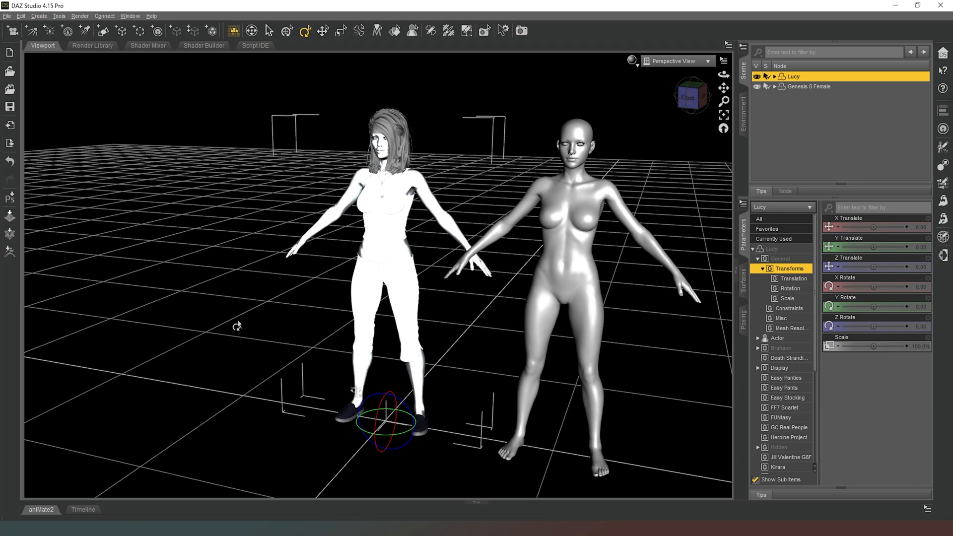
mouse_move(224, 274)
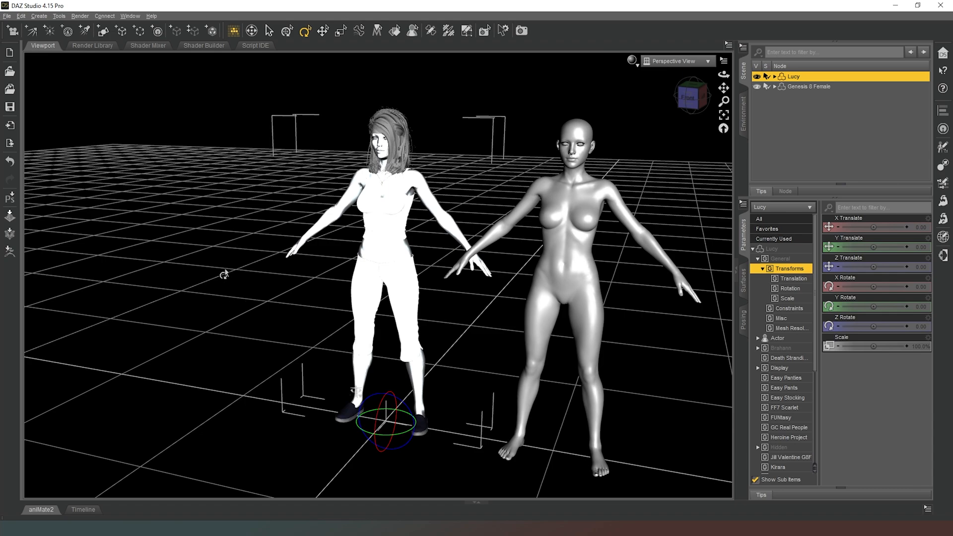
mouse_move(203, 143)
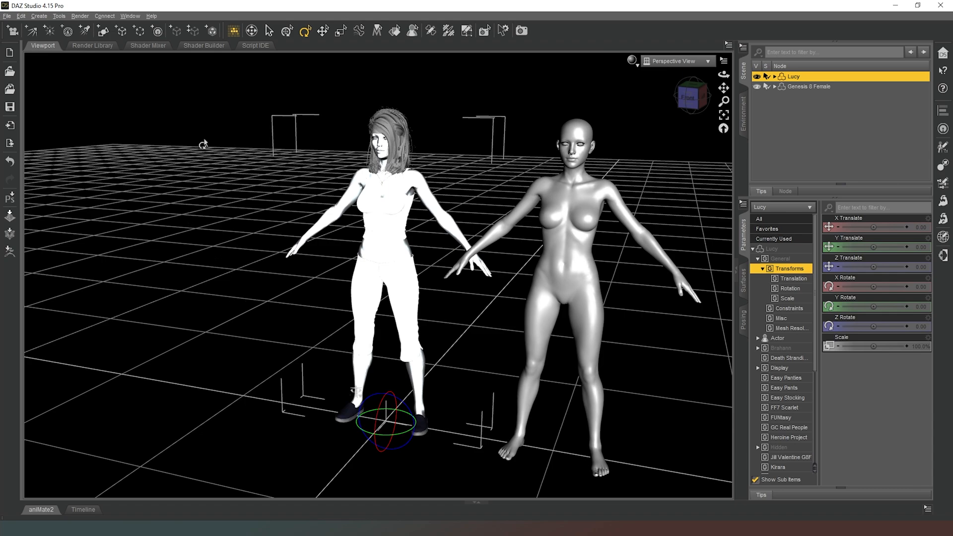
mouse_move(463, 161)
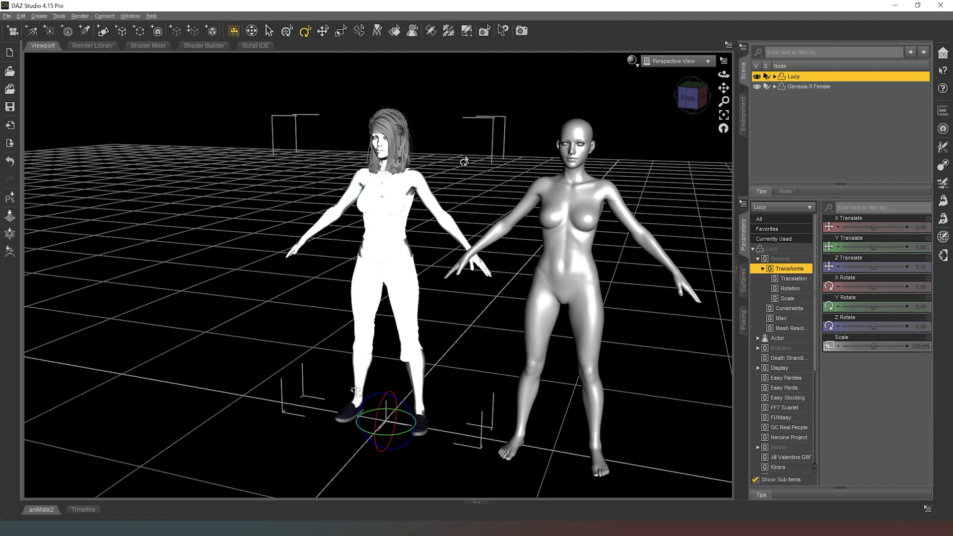
mouse_move(455, 185)
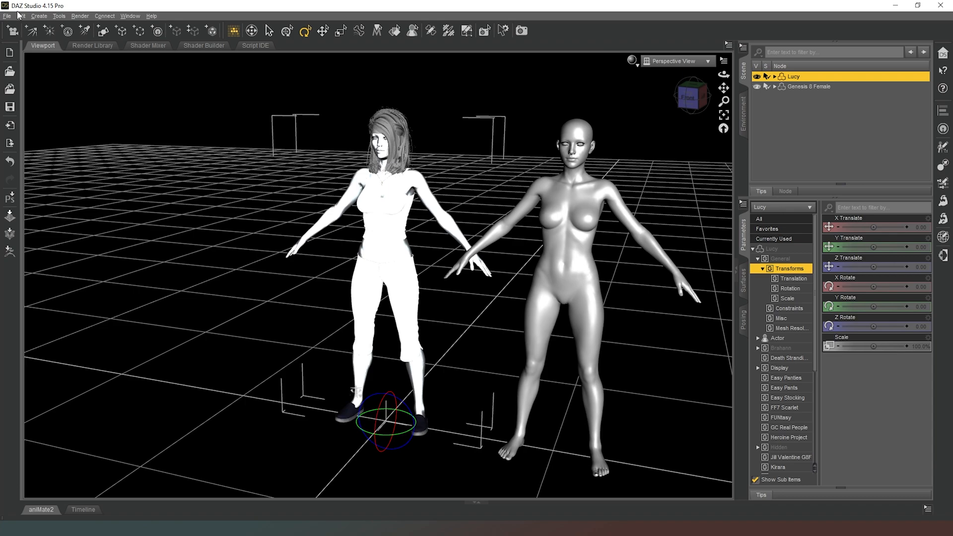
click(21, 16)
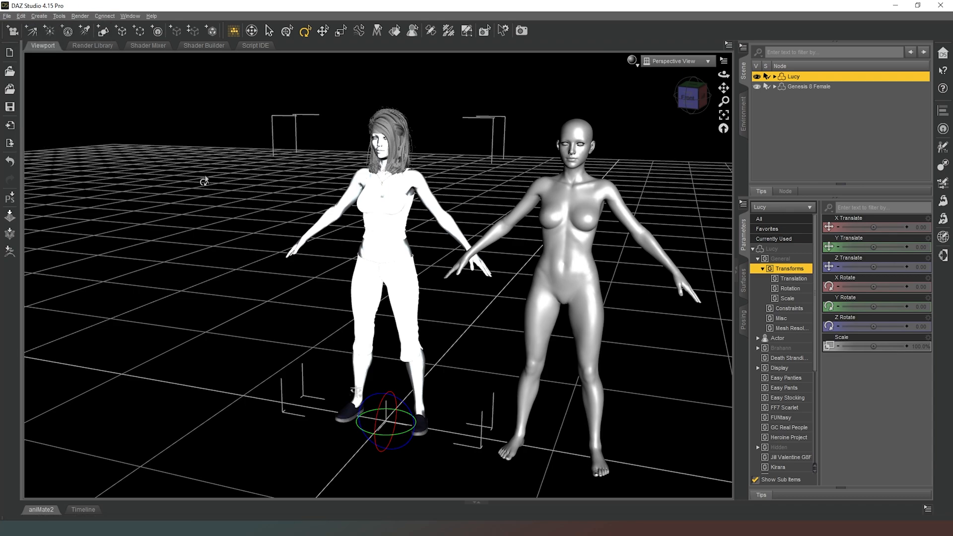
mouse_move(265, 194)
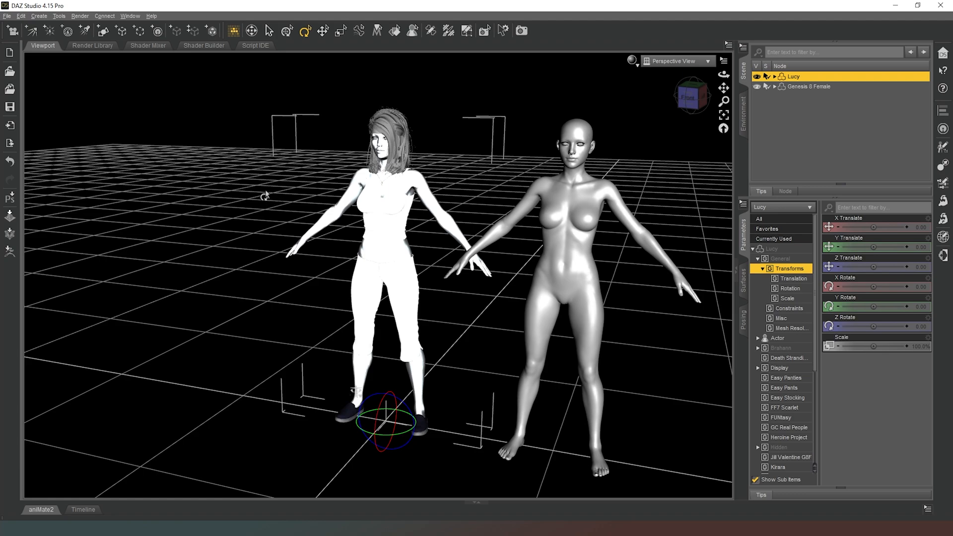
mouse_move(183, 166)
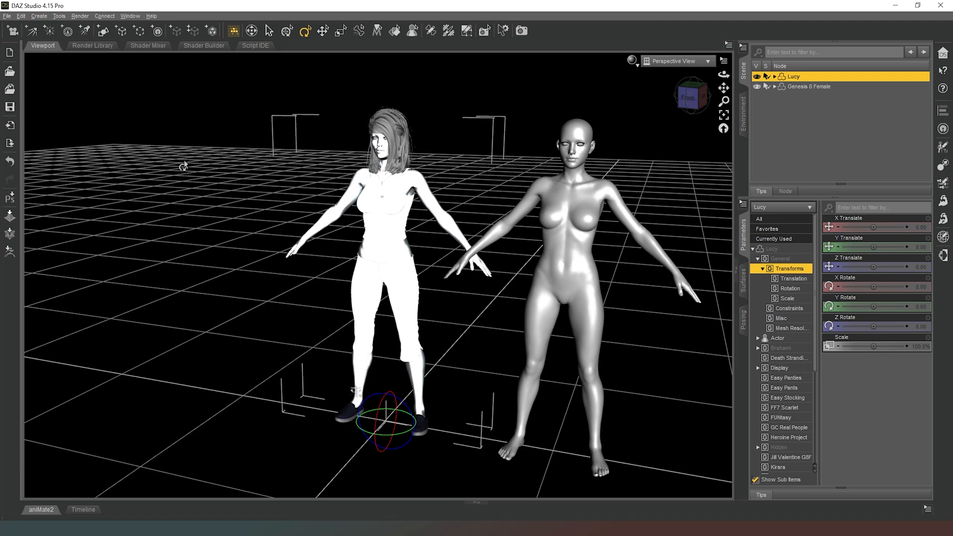
mouse_move(163, 133)
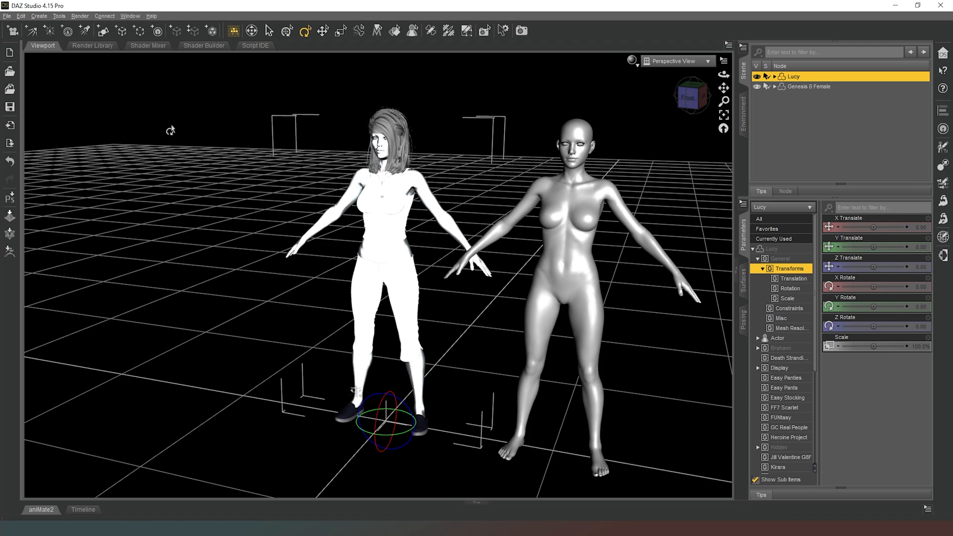
mouse_move(173, 155)
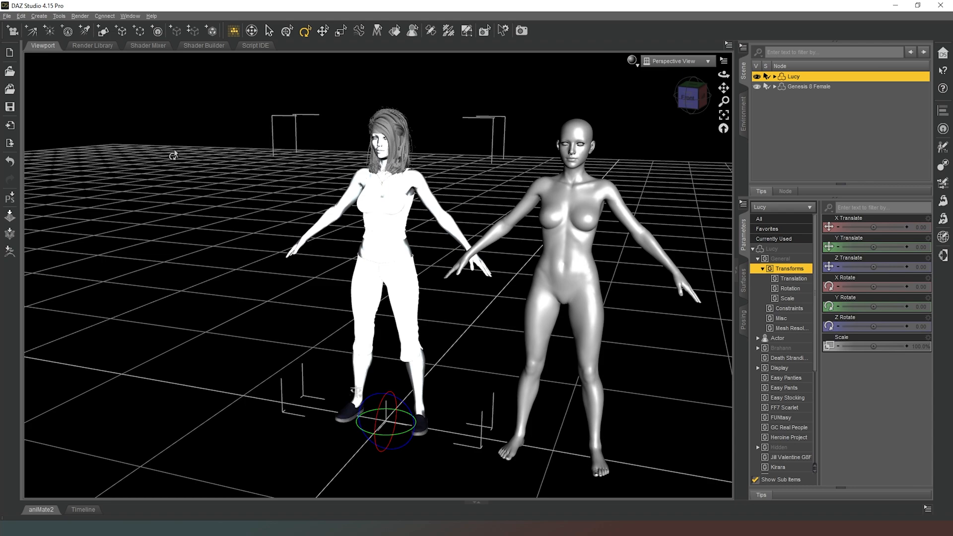
mouse_move(173, 151)
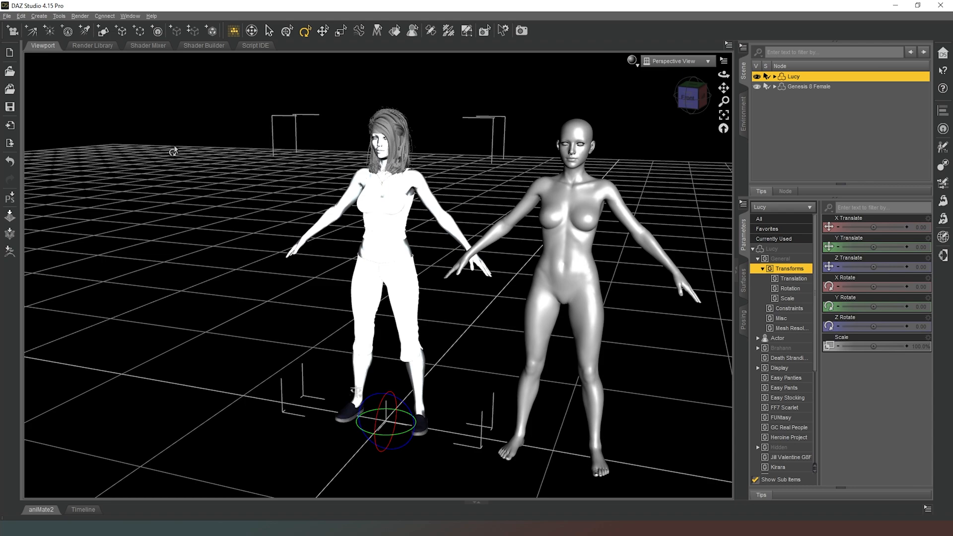
mouse_move(178, 168)
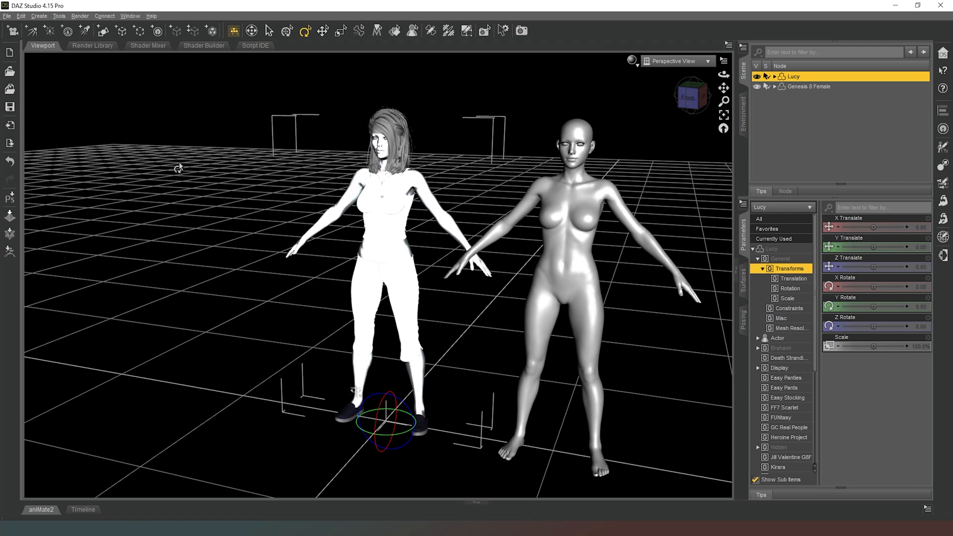
mouse_move(197, 149)
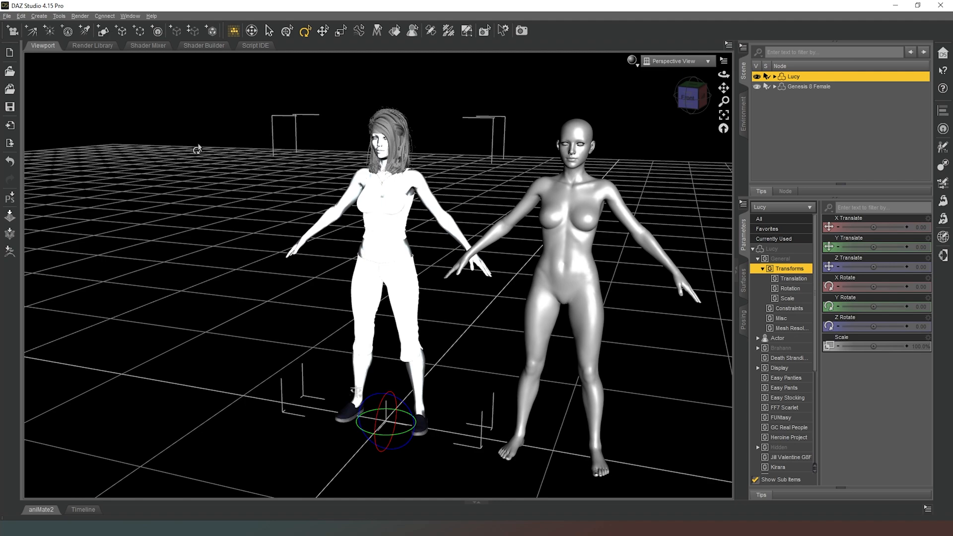
mouse_move(165, 225)
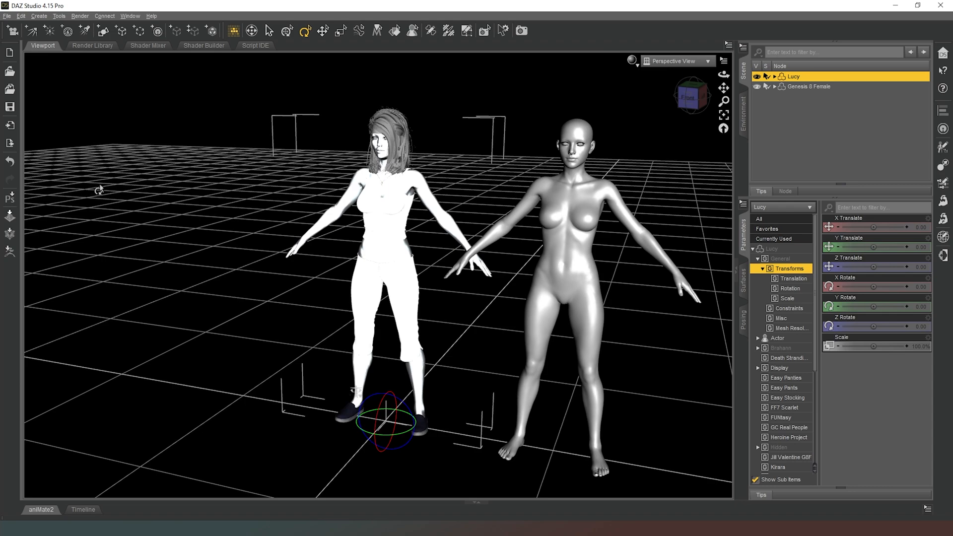
mouse_move(127, 195)
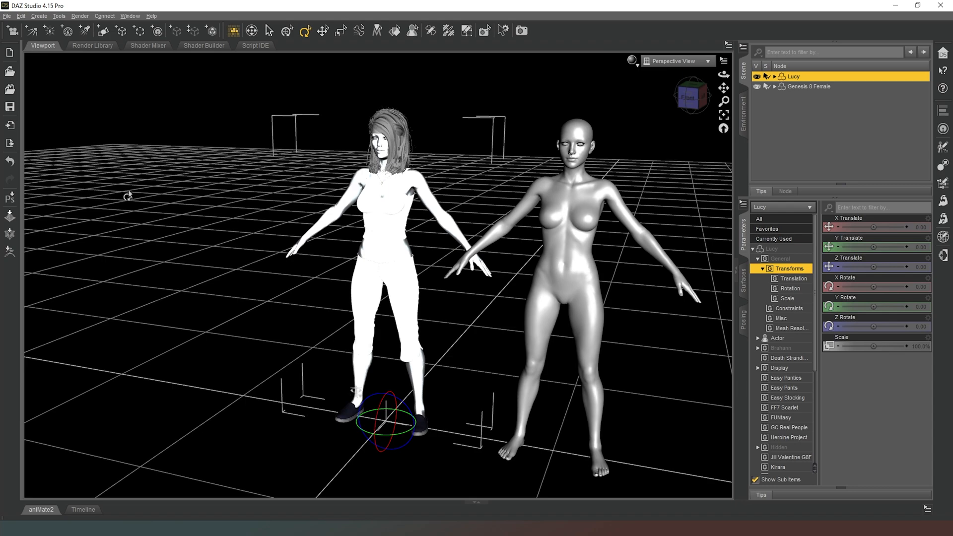
mouse_move(153, 184)
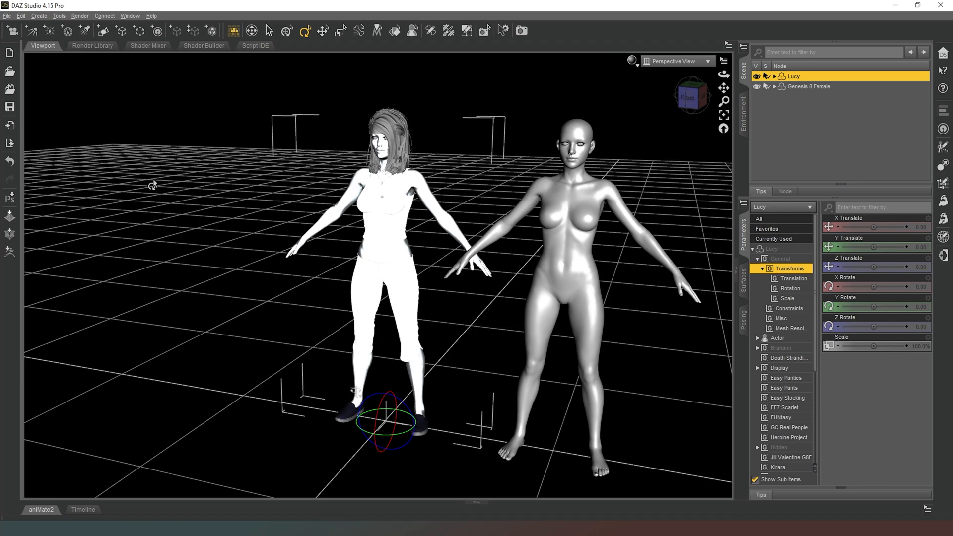
mouse_move(156, 184)
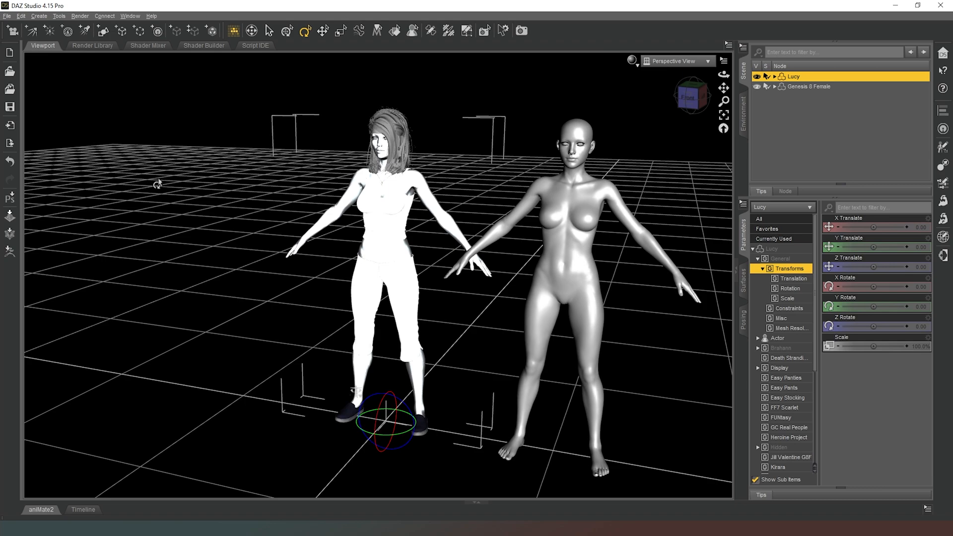
mouse_move(172, 150)
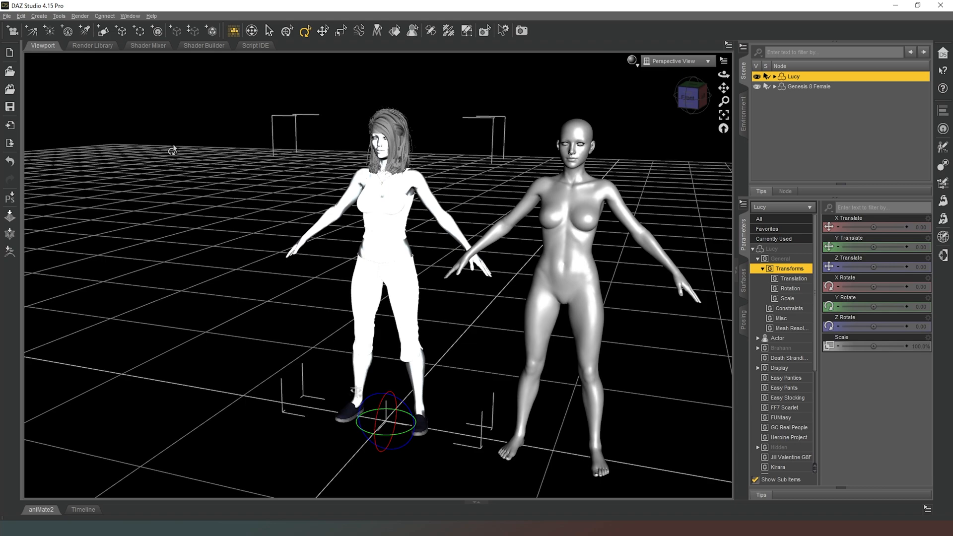
mouse_move(85, 93)
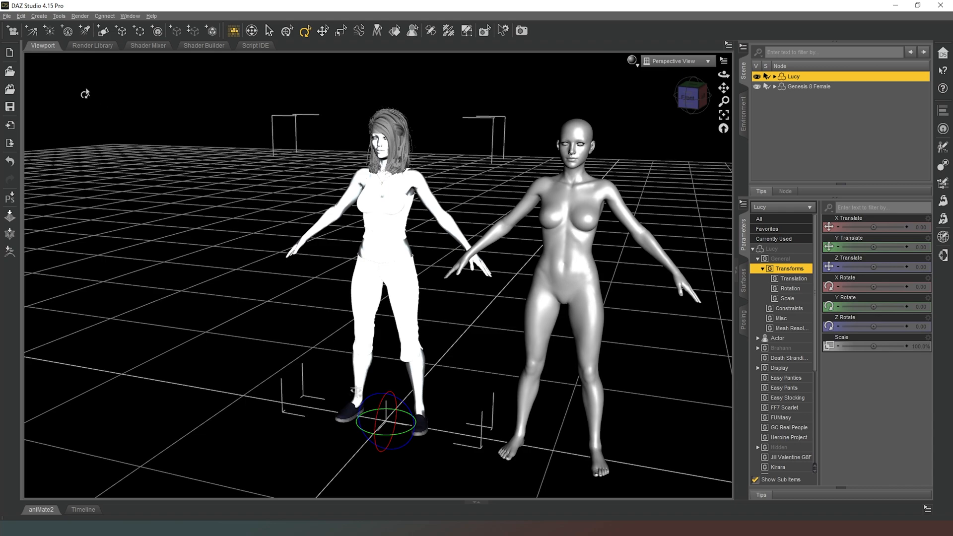
mouse_move(57, 81)
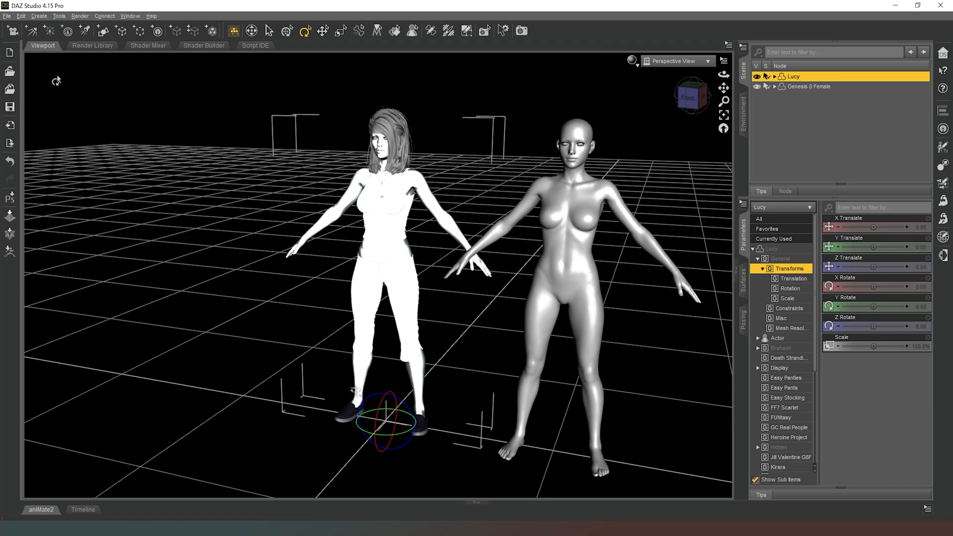